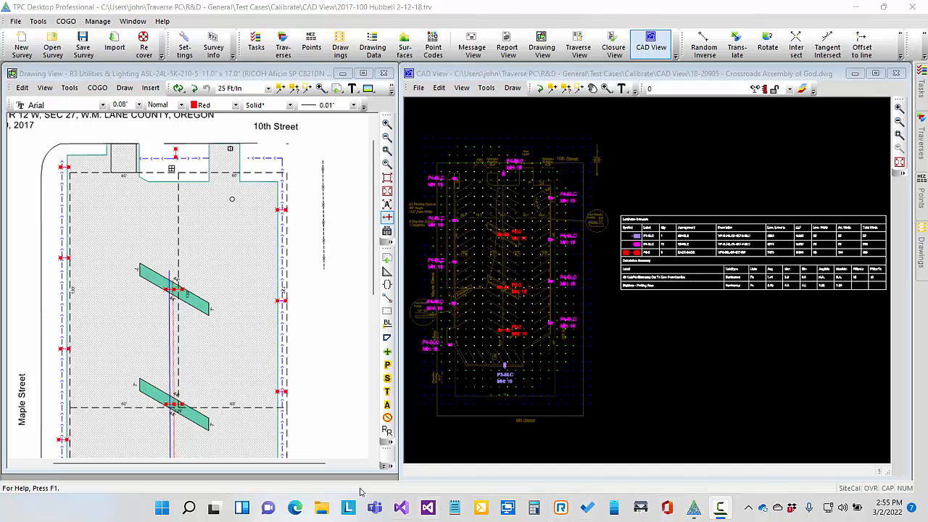
mouse_move(3, 308)
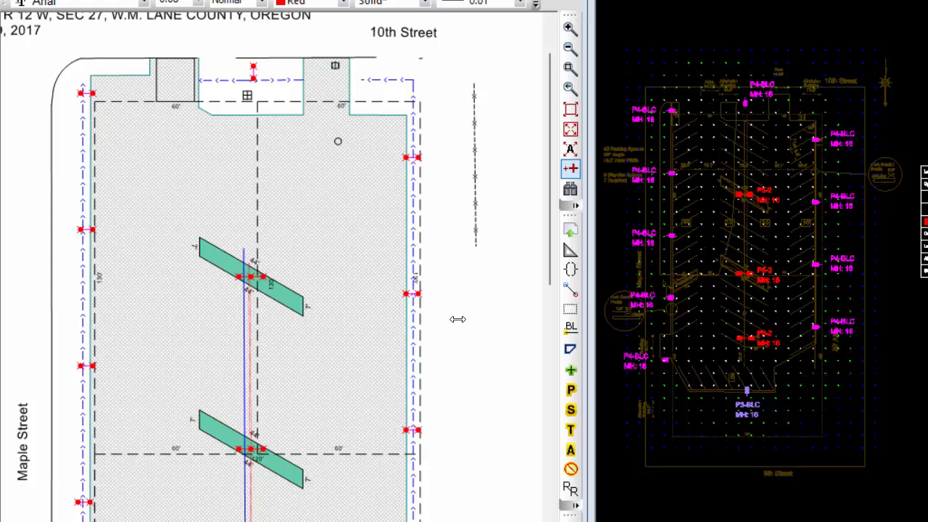
mouse_move(235, 132)
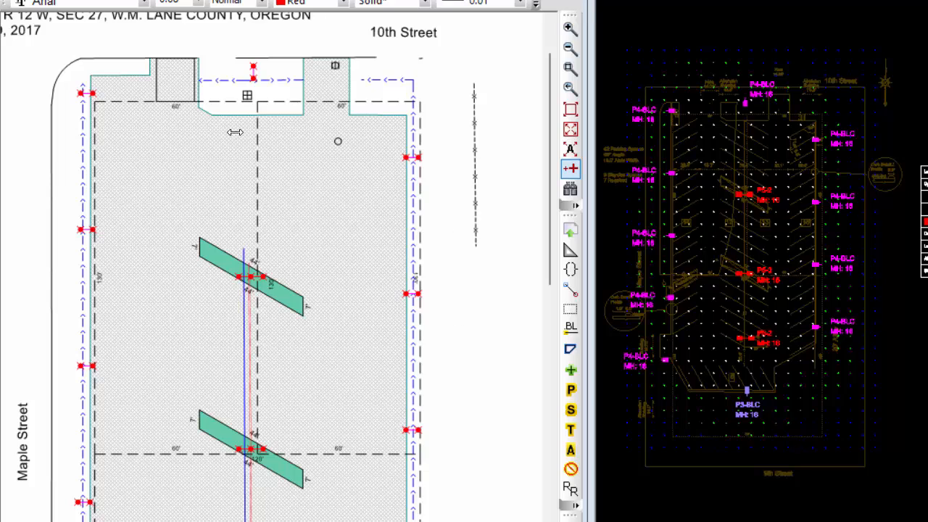
mouse_move(202, 81)
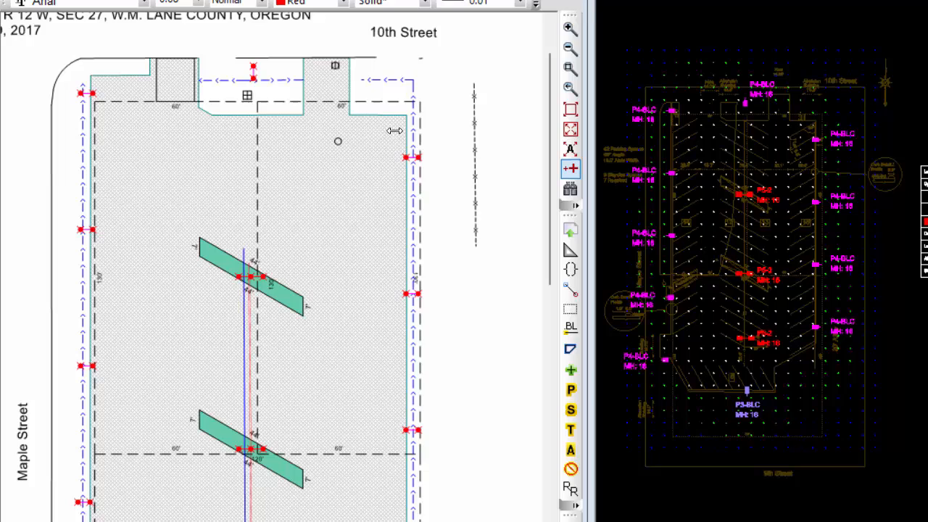
mouse_move(345, 310)
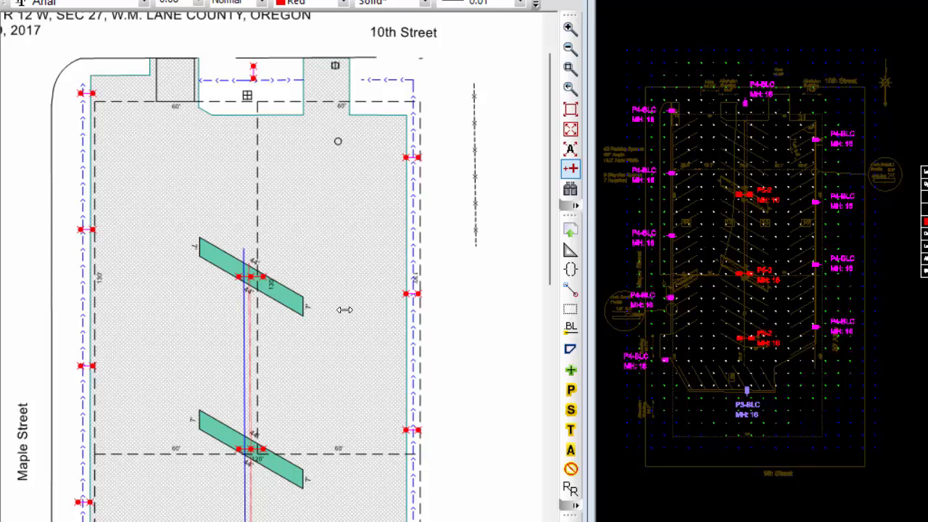
mouse_move(336, 221)
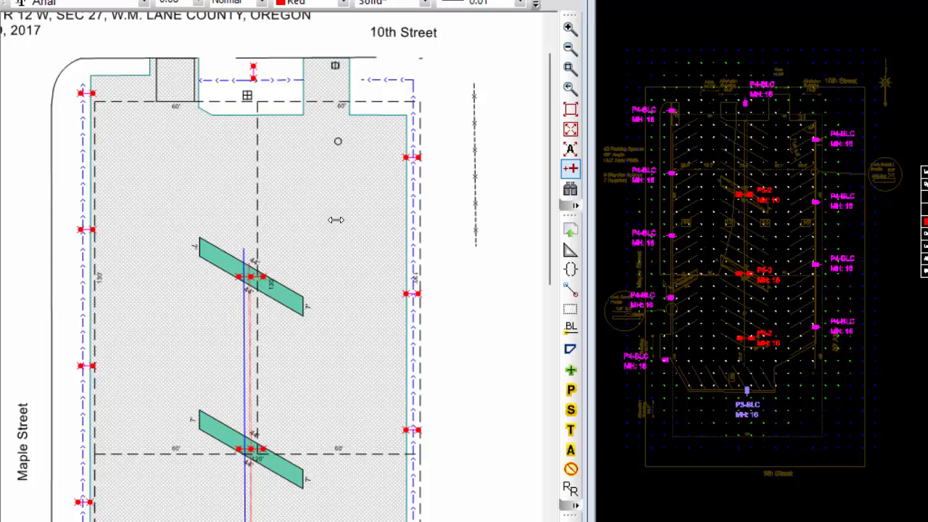
mouse_move(353, 287)
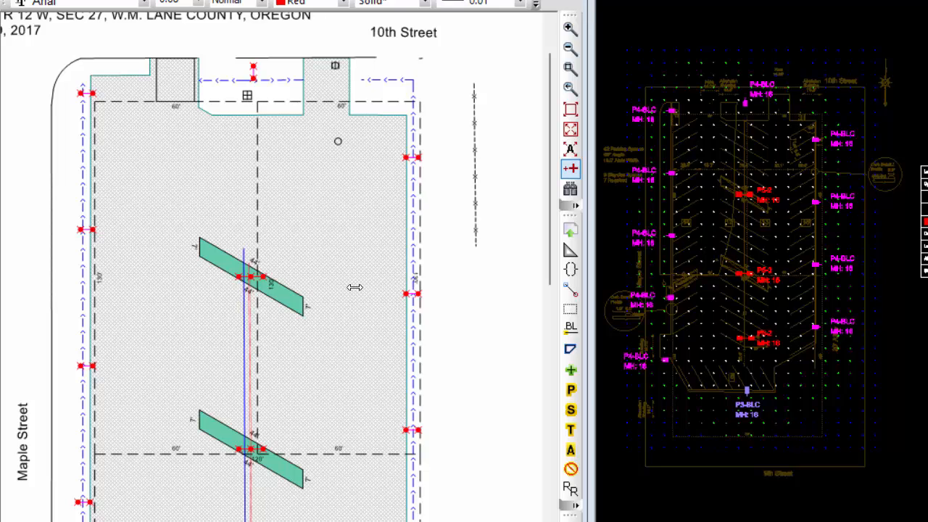
mouse_move(33, 290)
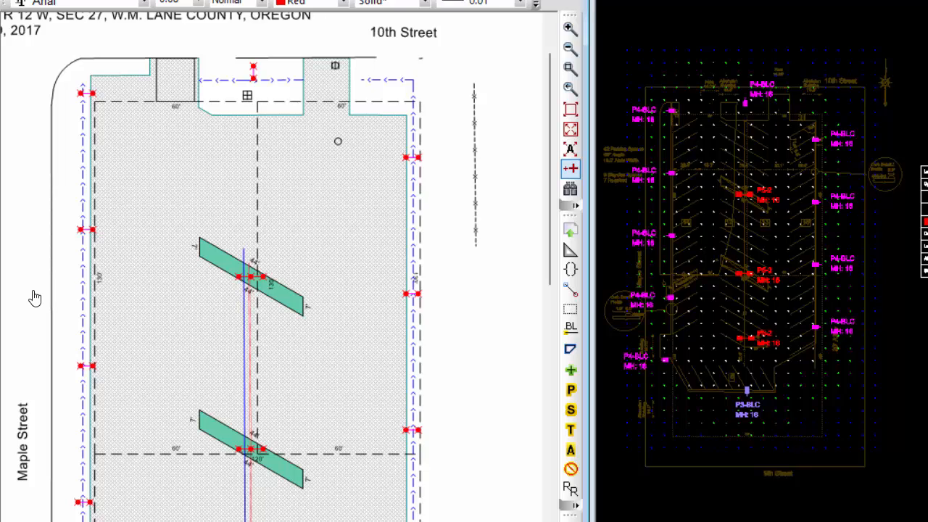
mouse_move(869, 221)
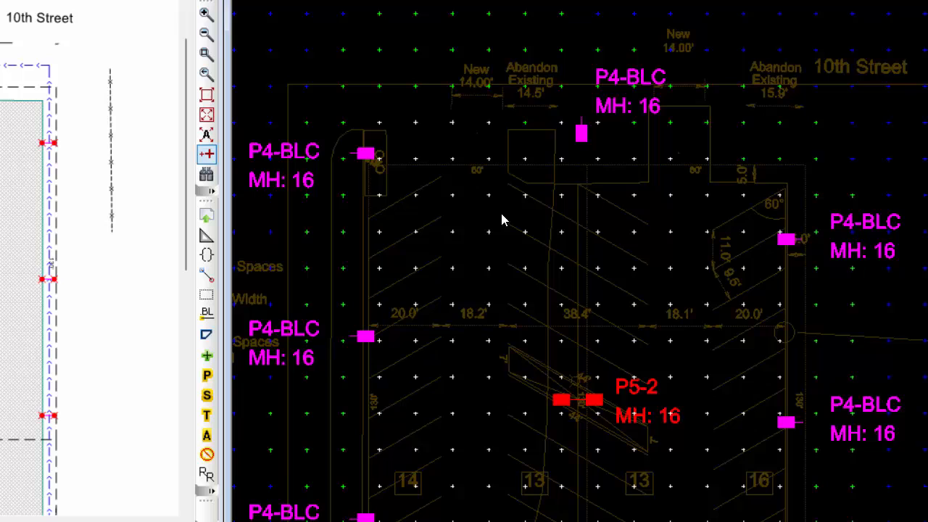
mouse_move(469, 223)
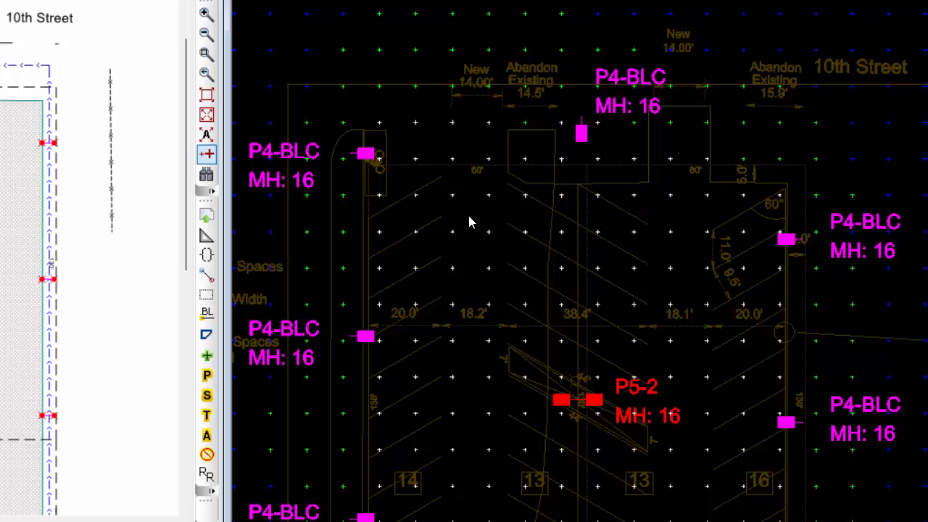
mouse_move(470, 232)
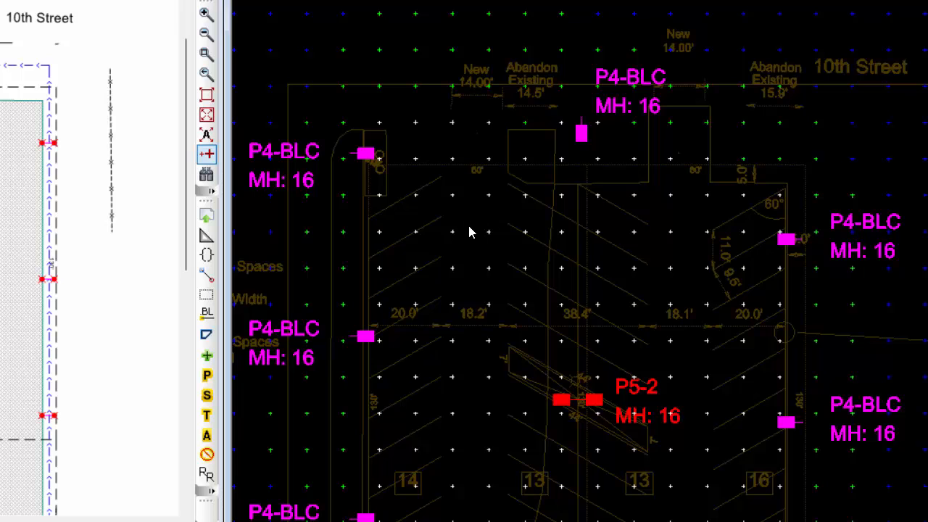
mouse_move(452, 177)
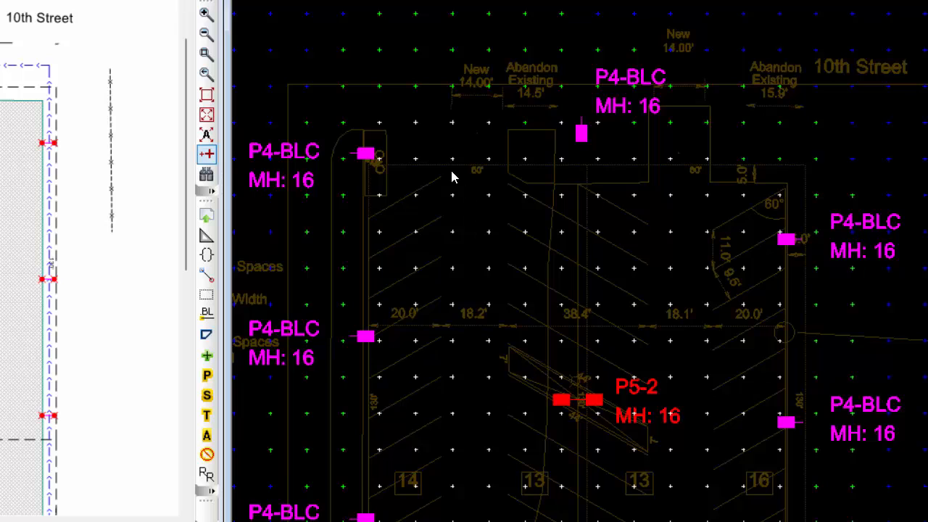
mouse_move(625, 172)
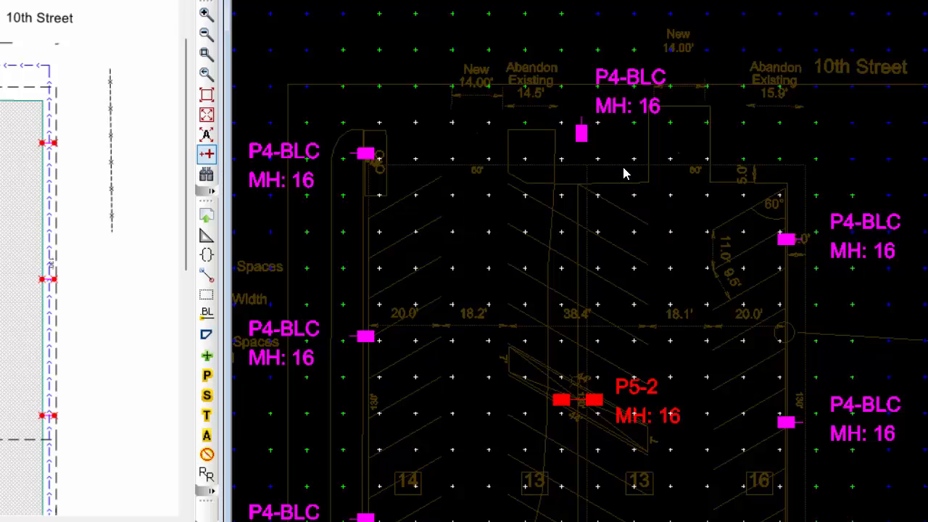
mouse_move(629, 279)
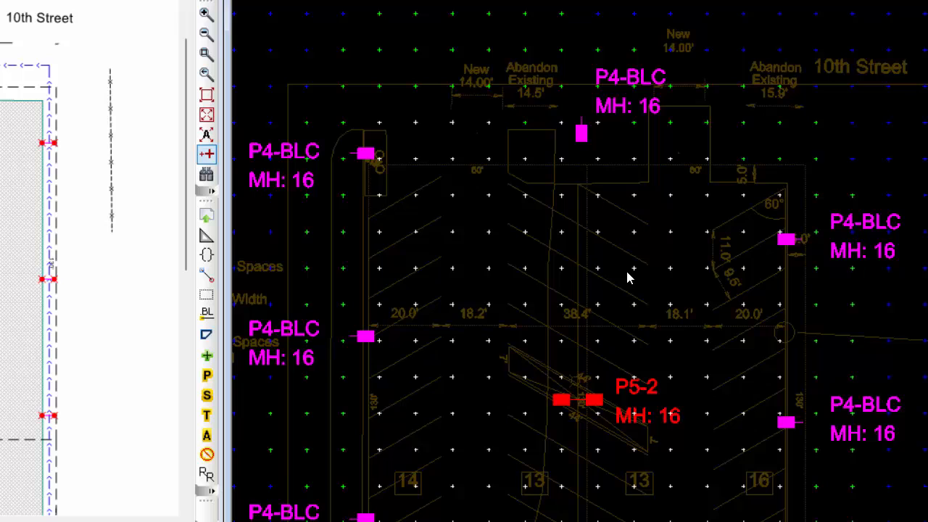
mouse_move(620, 274)
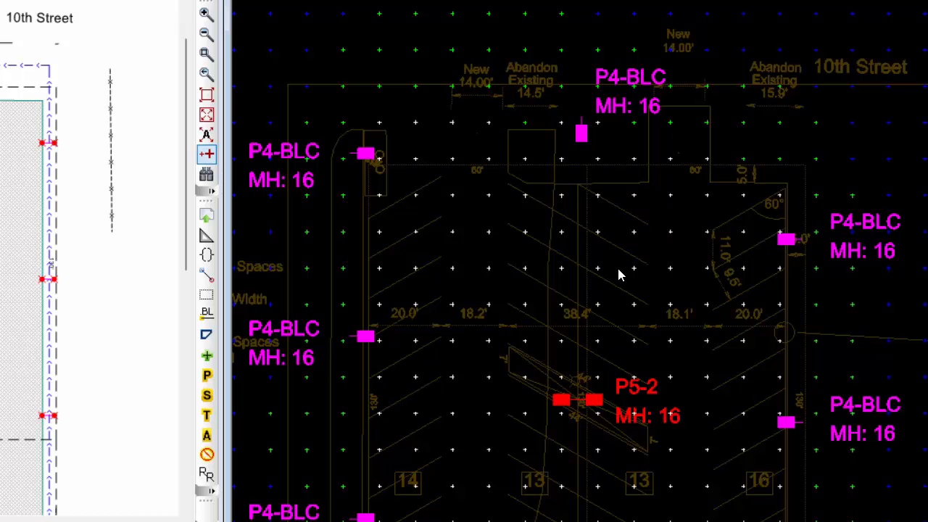
mouse_move(496, 264)
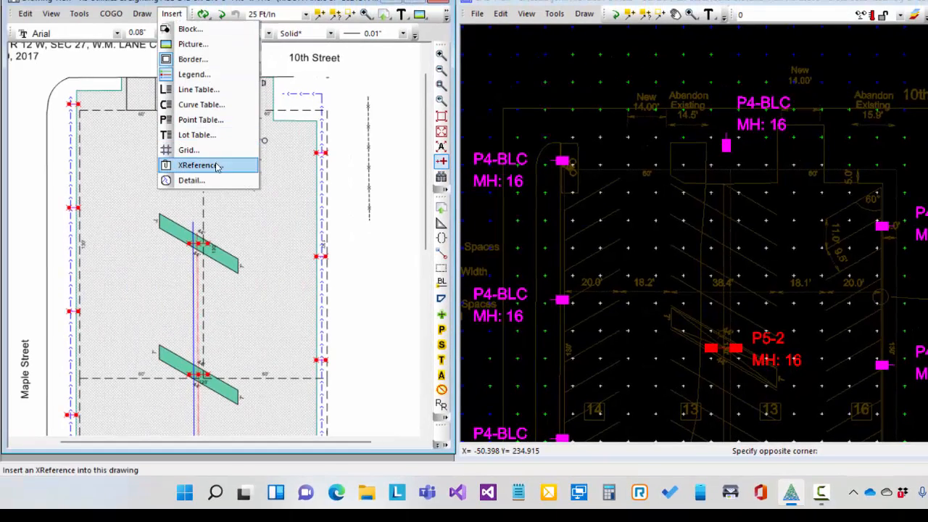
left_click(197, 166)
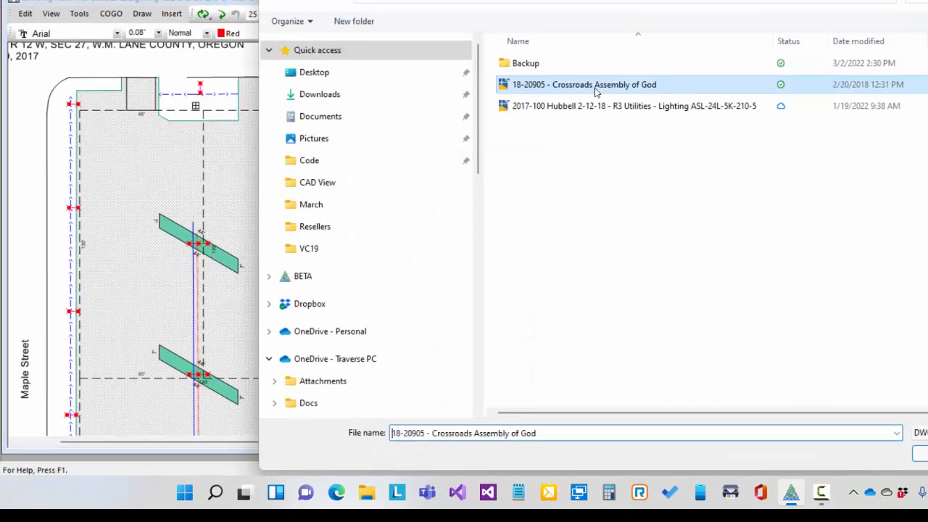
double_click(584, 84)
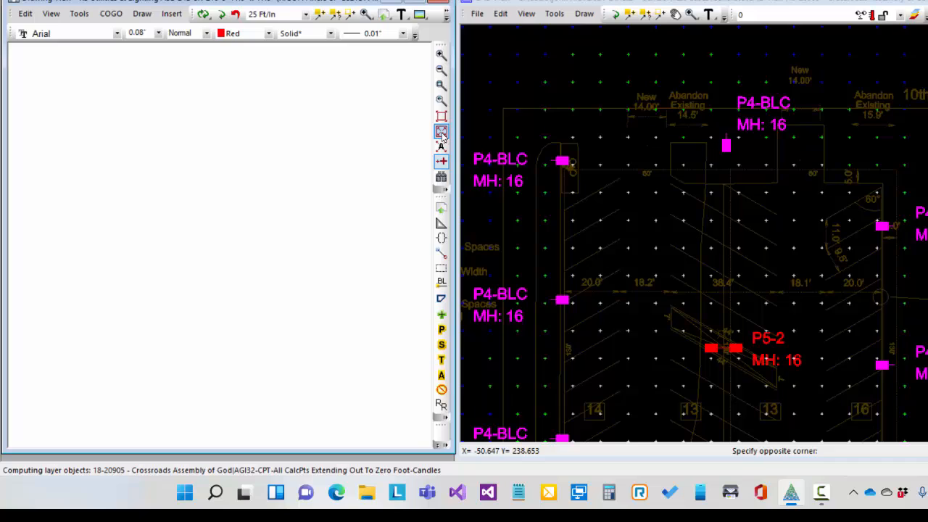
left_click(440, 130)
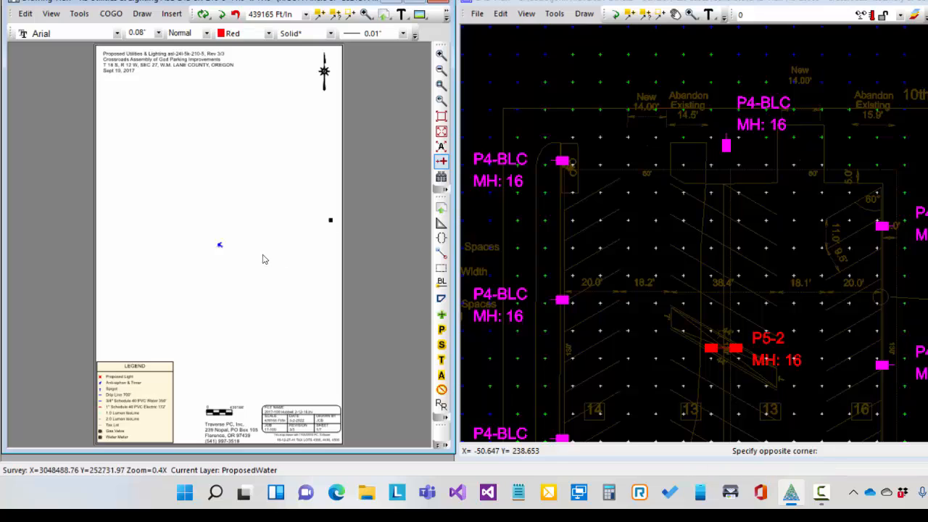
mouse_move(223, 258)
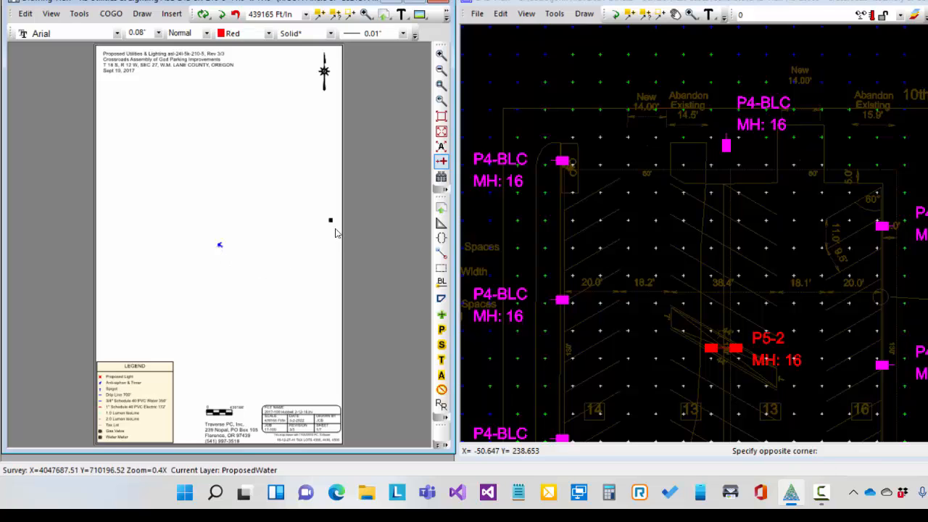
mouse_move(223, 261)
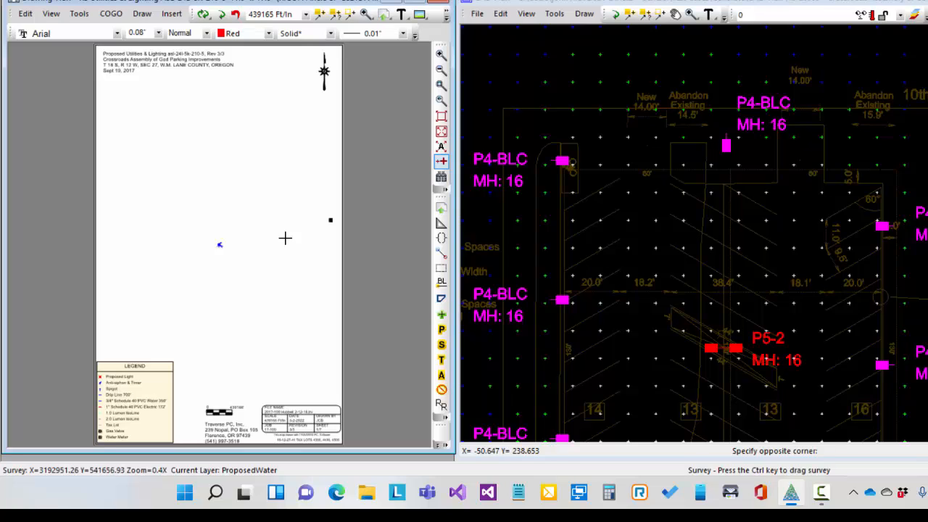
left_click(235, 15)
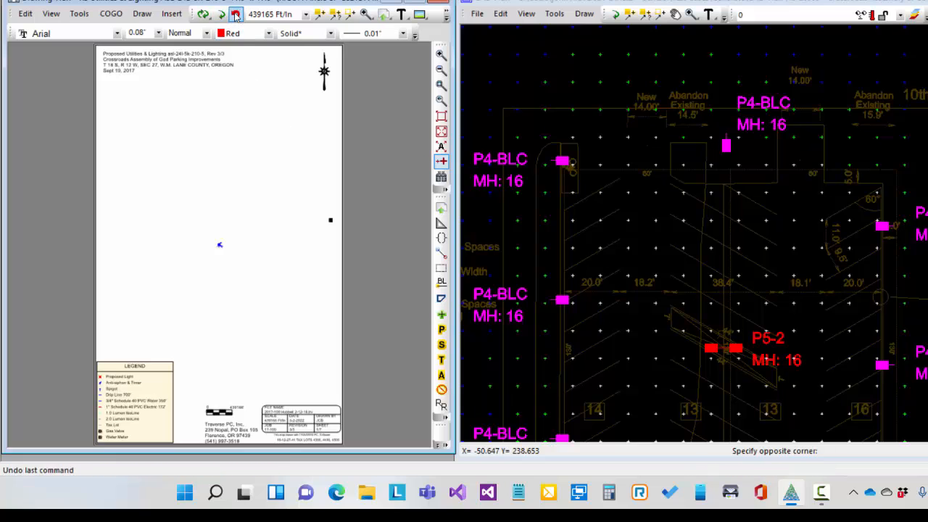
left_click(235, 14)
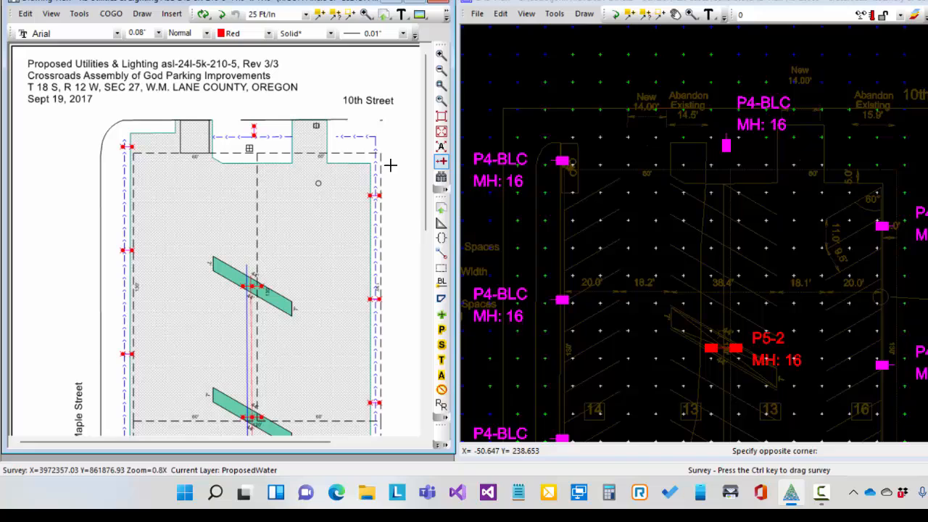
mouse_move(398, 170)
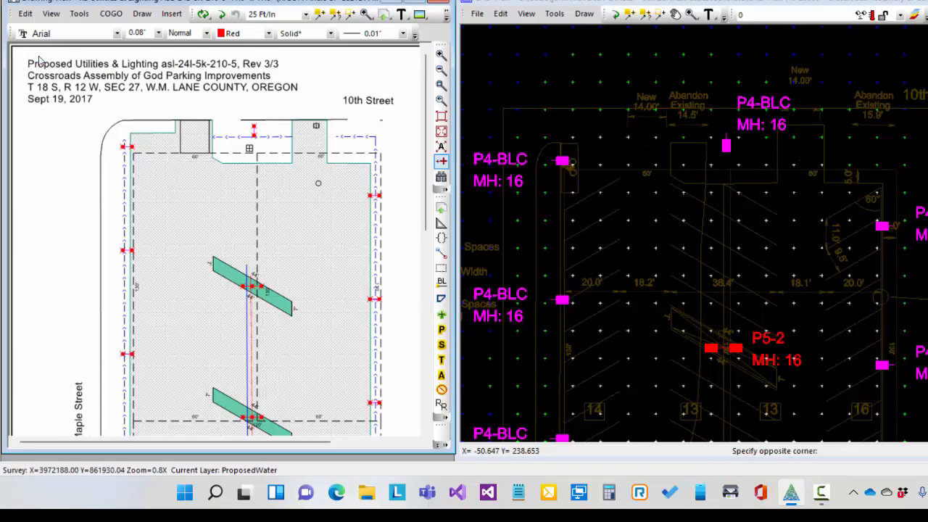
left_click(78, 13)
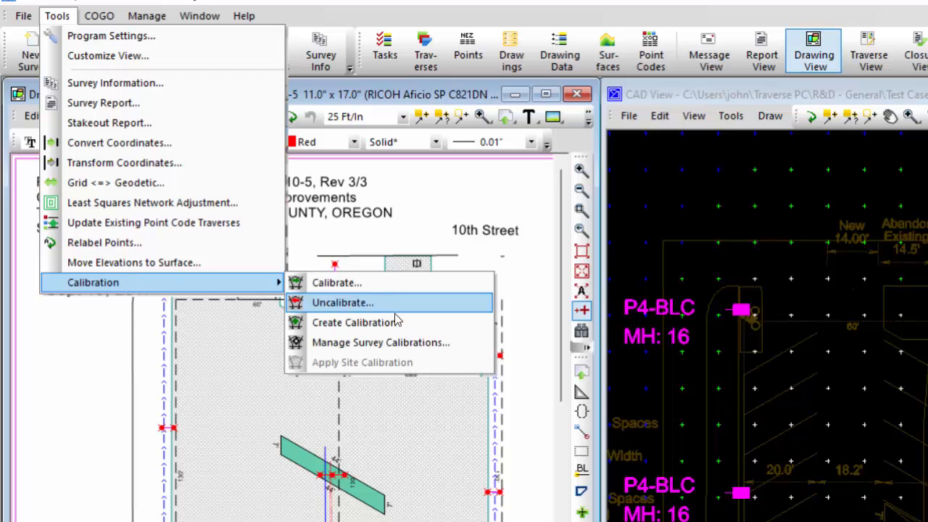
Step: Create a calibration that pairs an uncalibrated CAD View point sequence with drawing points, activating the CAD View
left_click(357, 322)
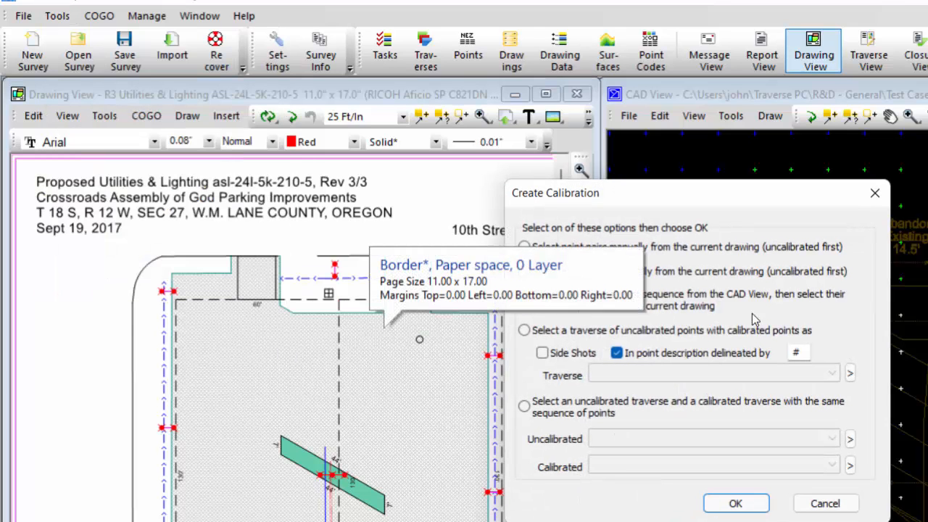
left_click(525, 298)
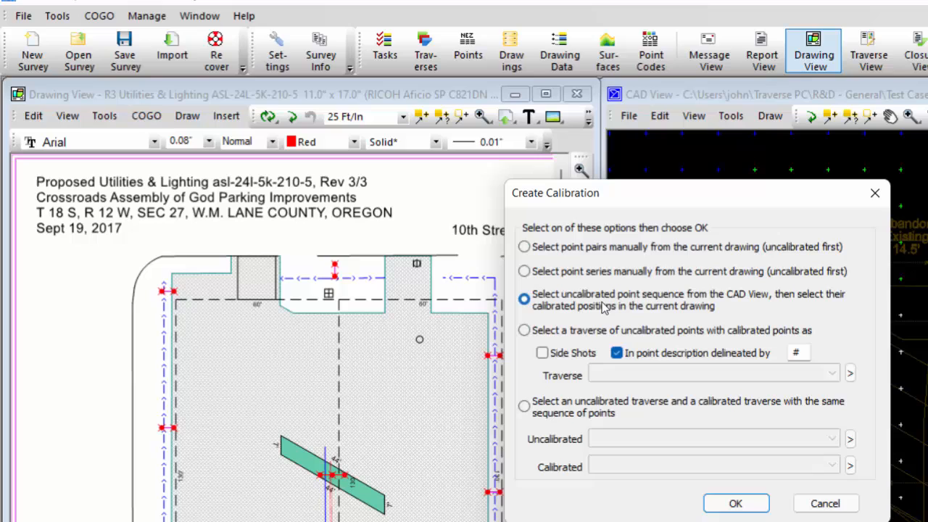
mouse_move(667, 302)
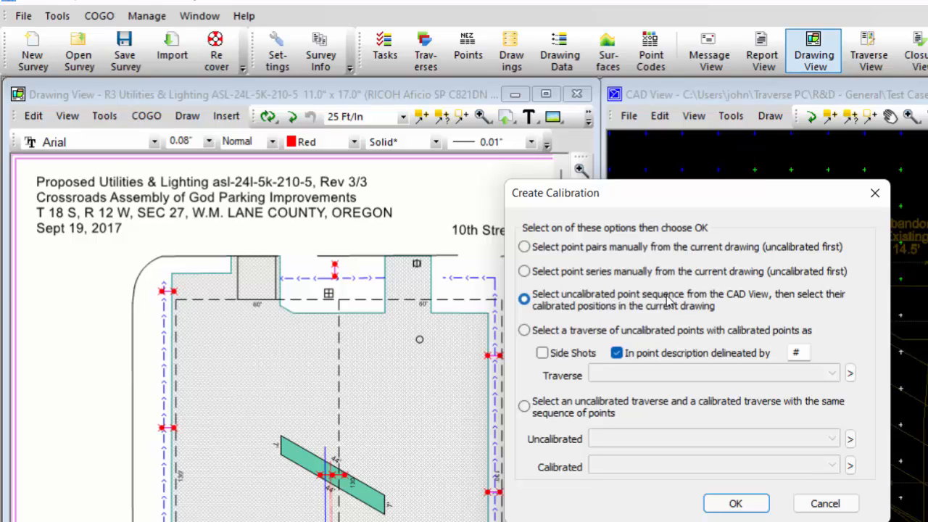
mouse_move(598, 313)
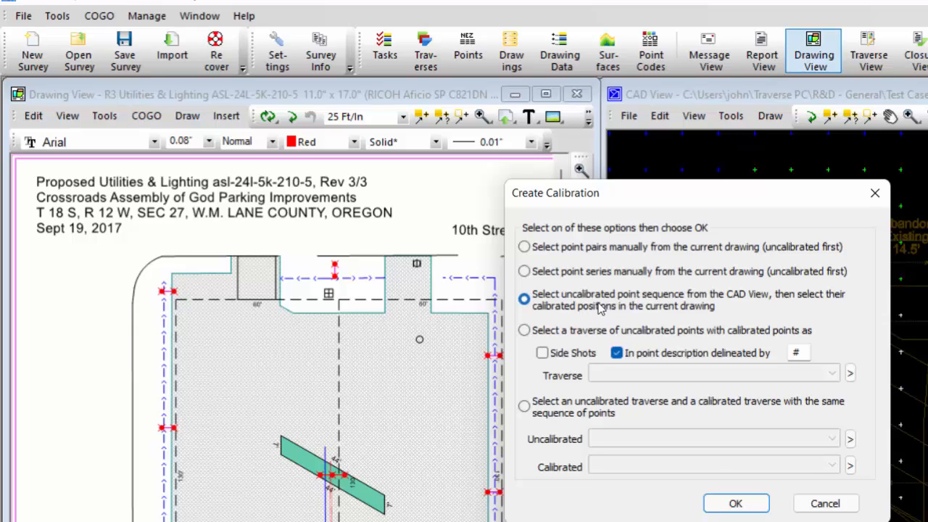
left_click(735, 503)
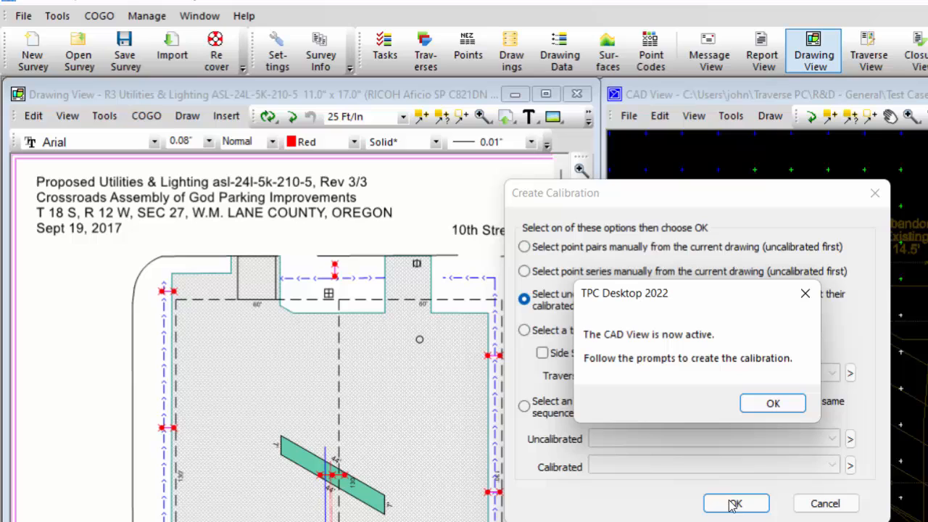
mouse_move(757, 339)
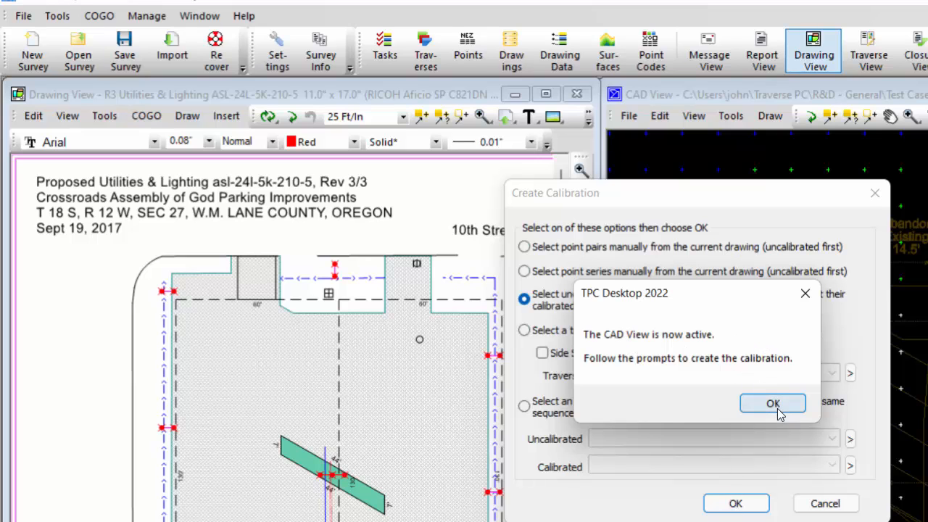
left_click(772, 403)
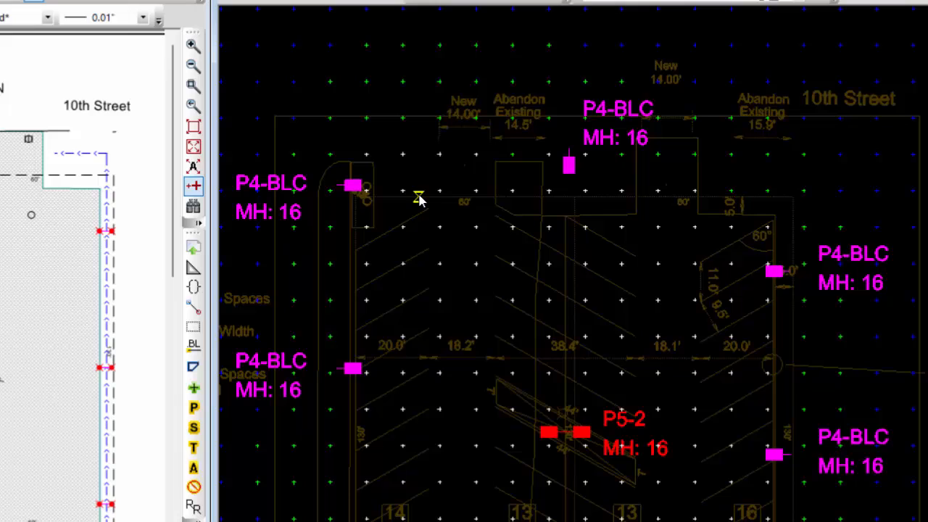
mouse_move(351, 211)
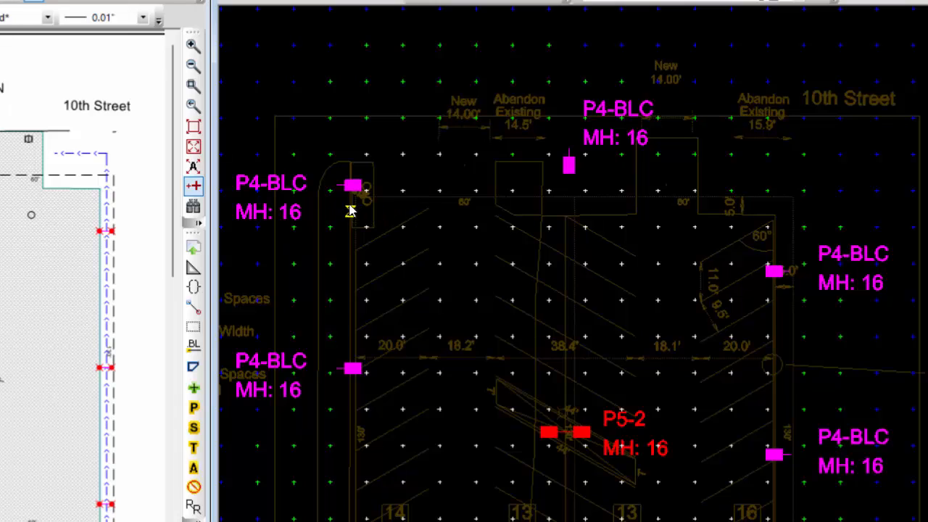
Step: Pick the parking-lot corner points in the CAD View, then their matching calibrated points in the Drawing View
left_click(353, 187)
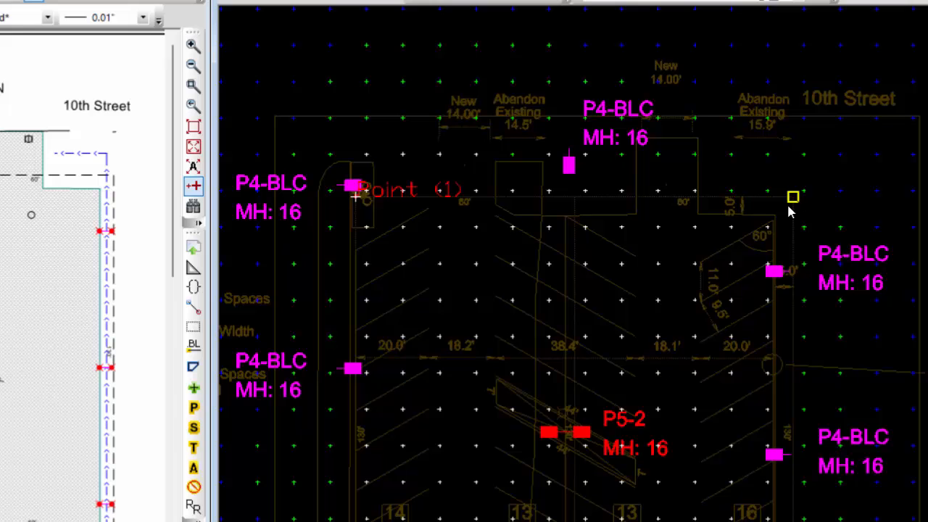
left_click(791, 197)
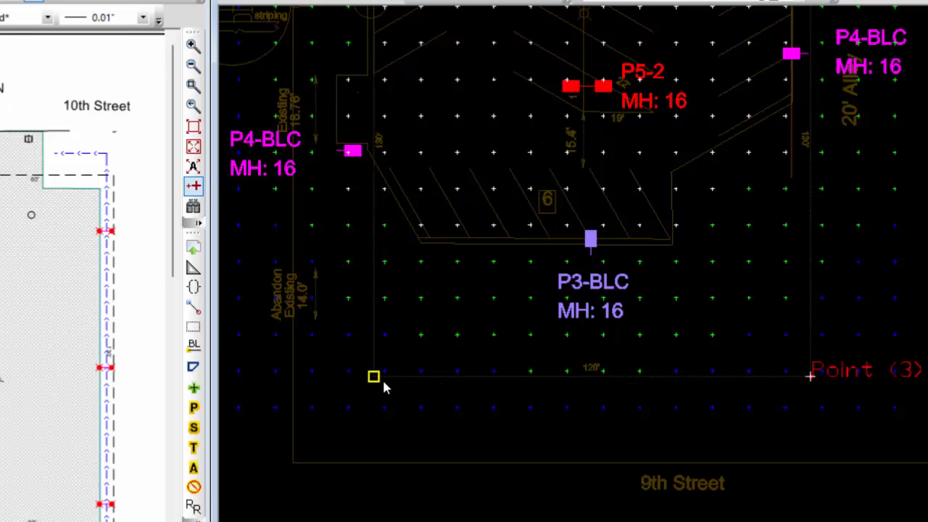
left_click(374, 377)
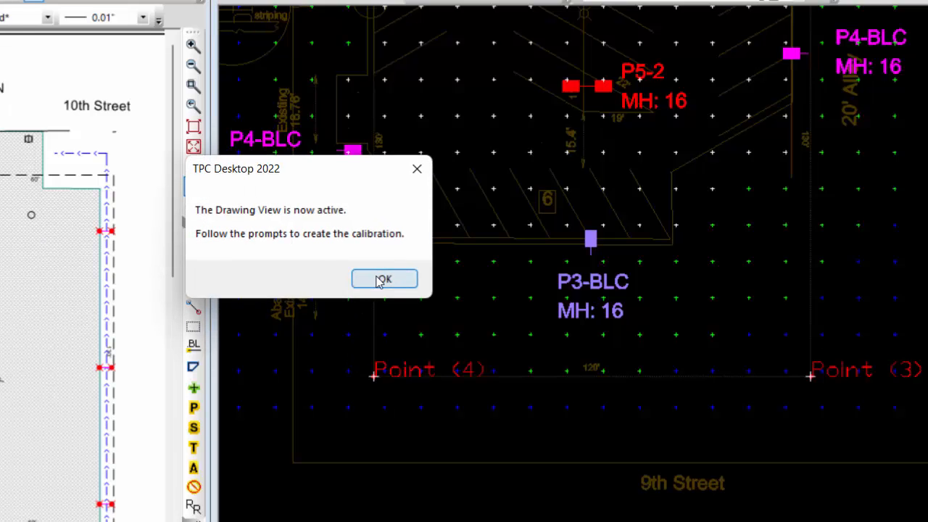
left_click(384, 278)
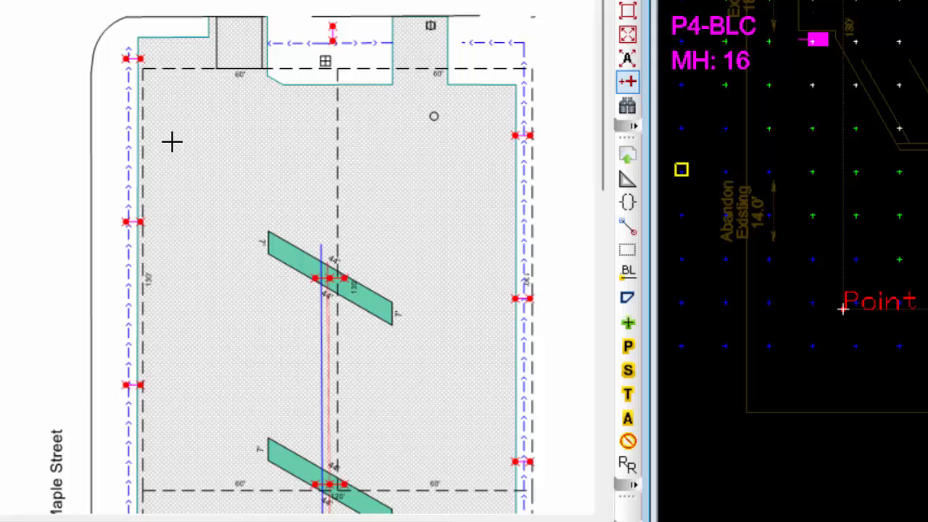
mouse_move(233, 129)
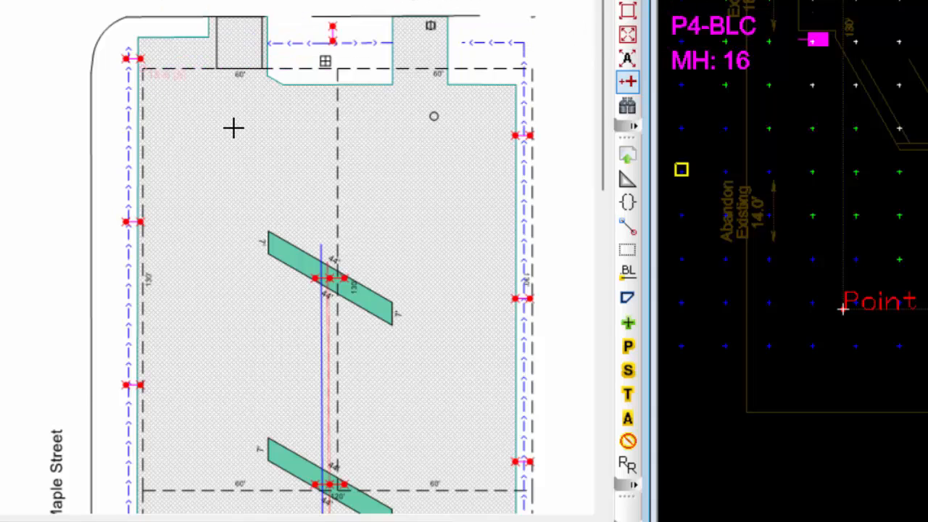
mouse_move(499, 75)
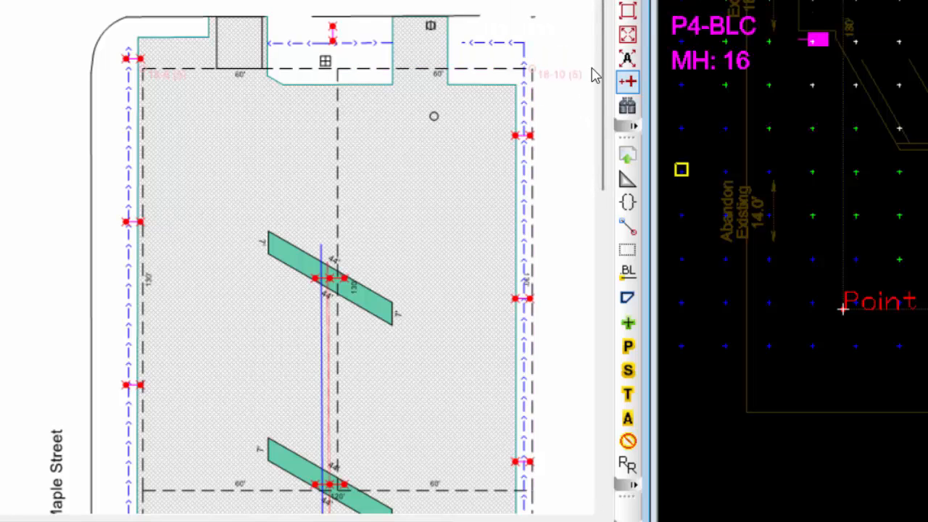
scroll("down", 3)
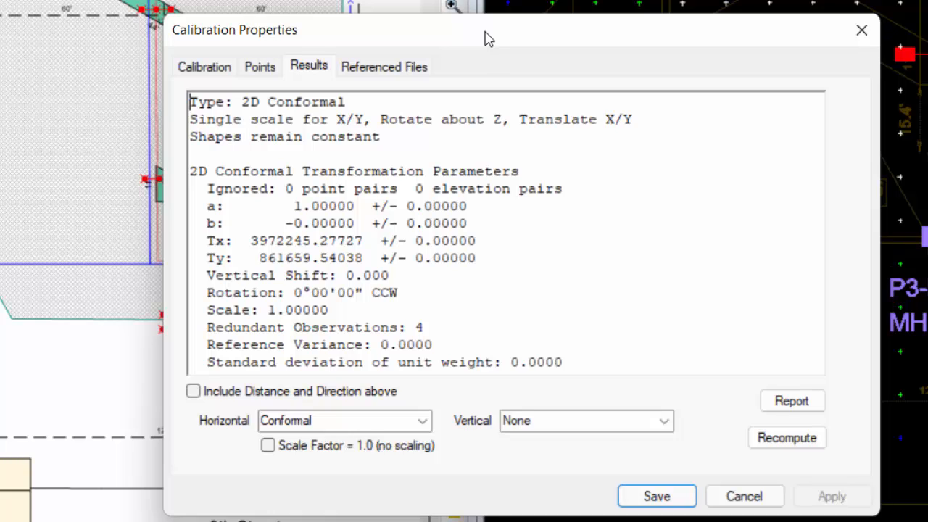
mouse_move(206, 246)
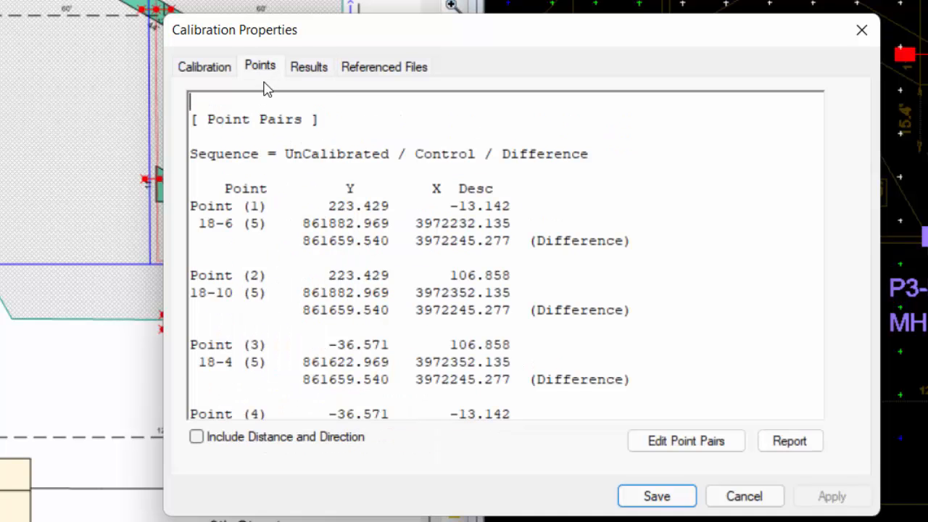
scroll("down", 3)
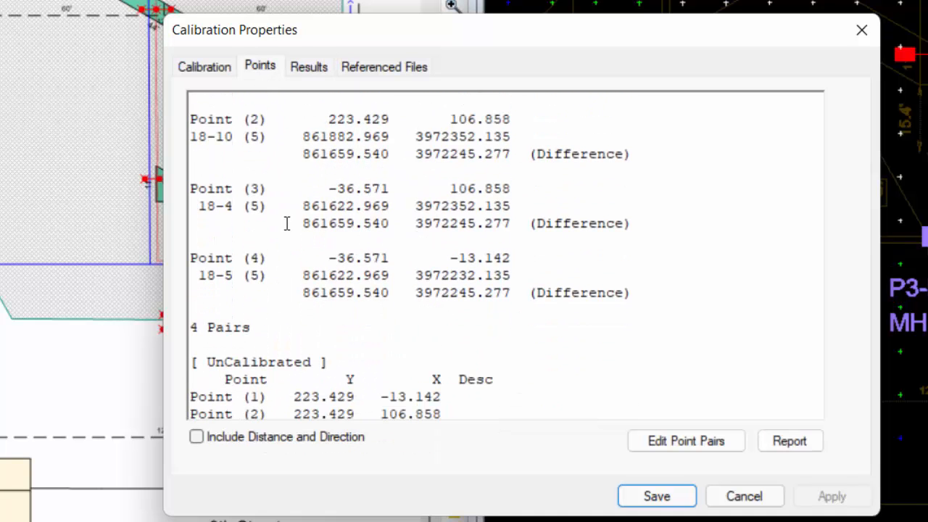
scroll("up", 3)
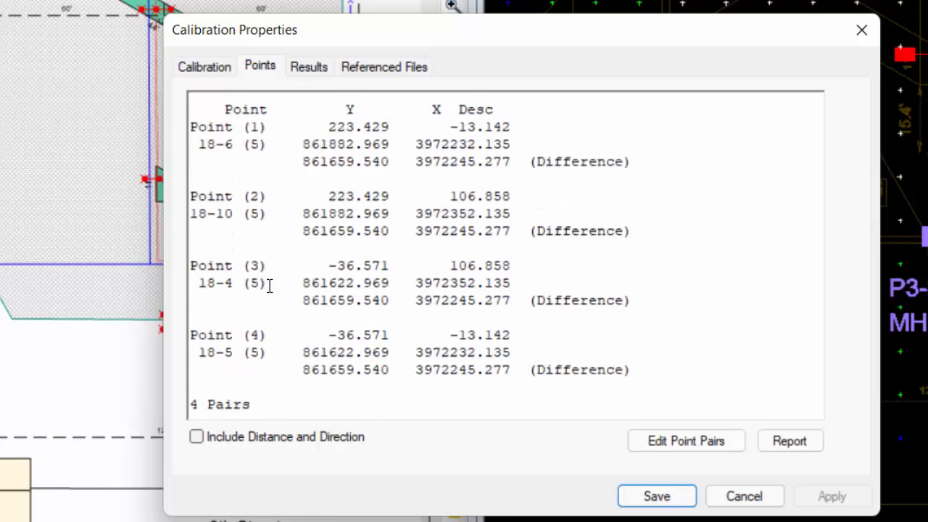
left_click(308, 67)
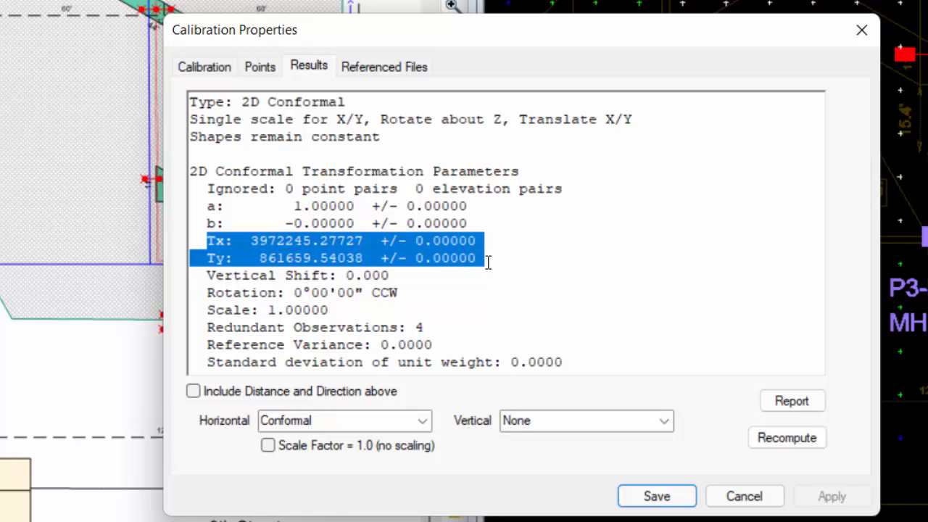
mouse_move(406, 304)
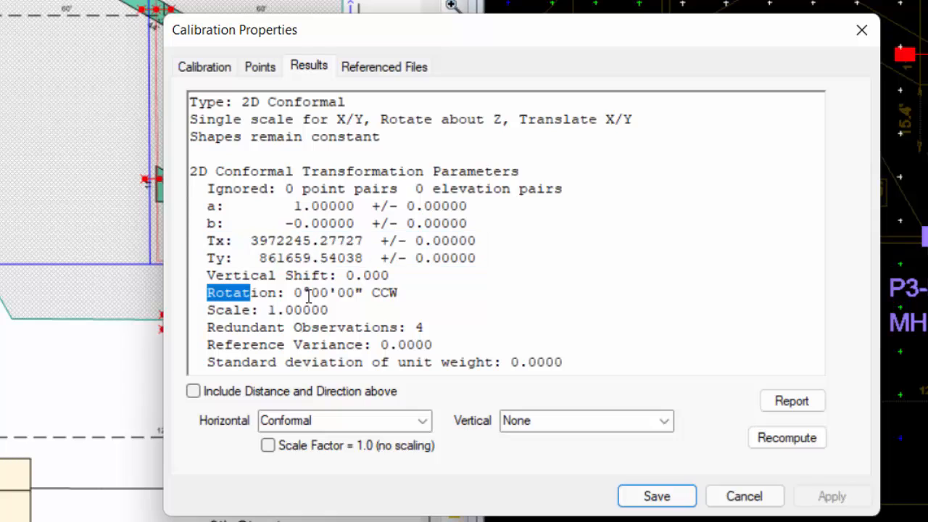
left_click_drag(305, 292, 461, 312)
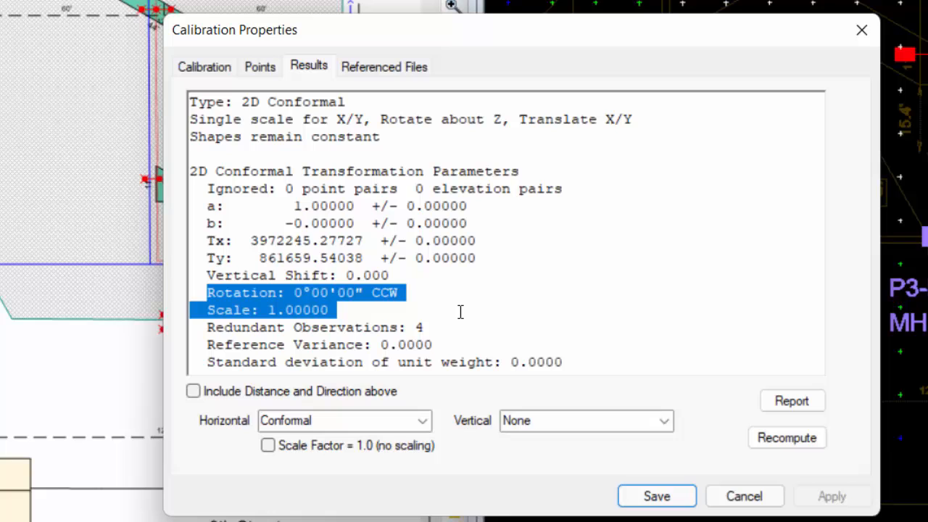
mouse_move(560, 270)
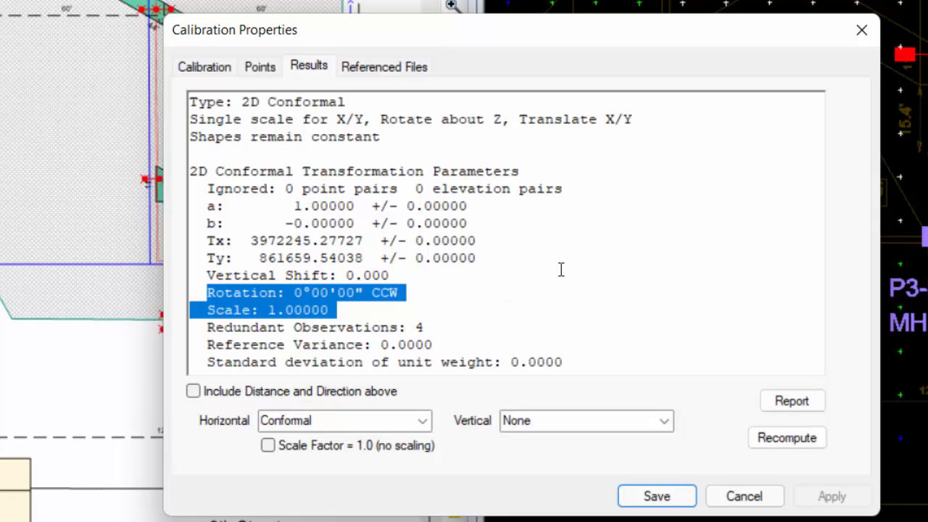
left_click(384, 67)
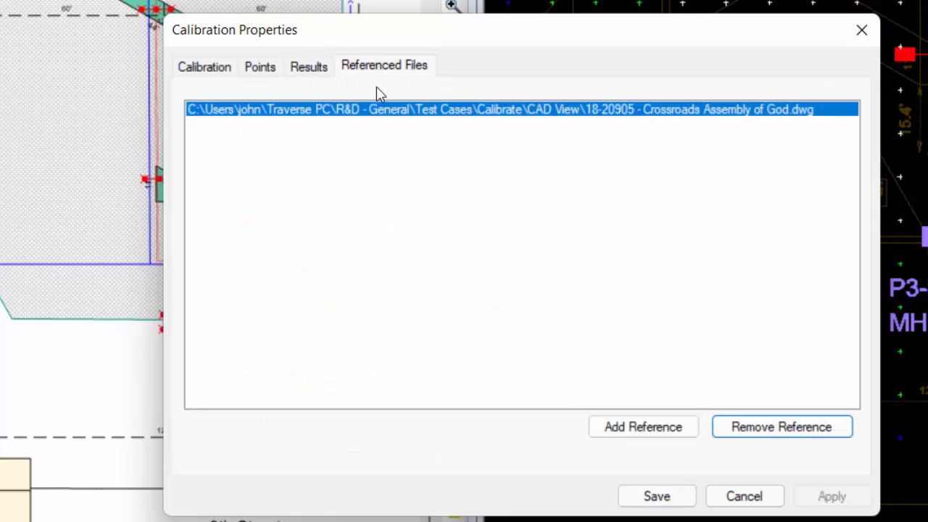
mouse_move(449, 180)
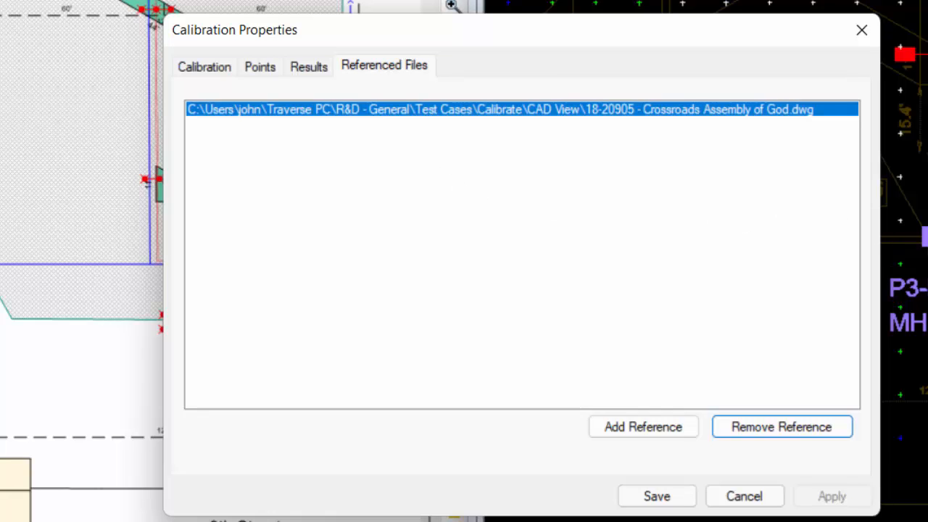
mouse_move(558, 209)
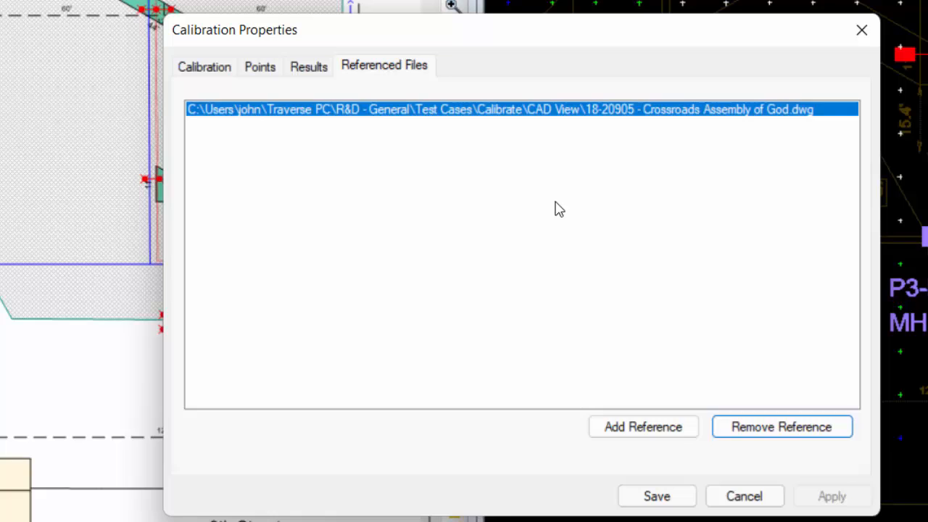
mouse_move(452, 115)
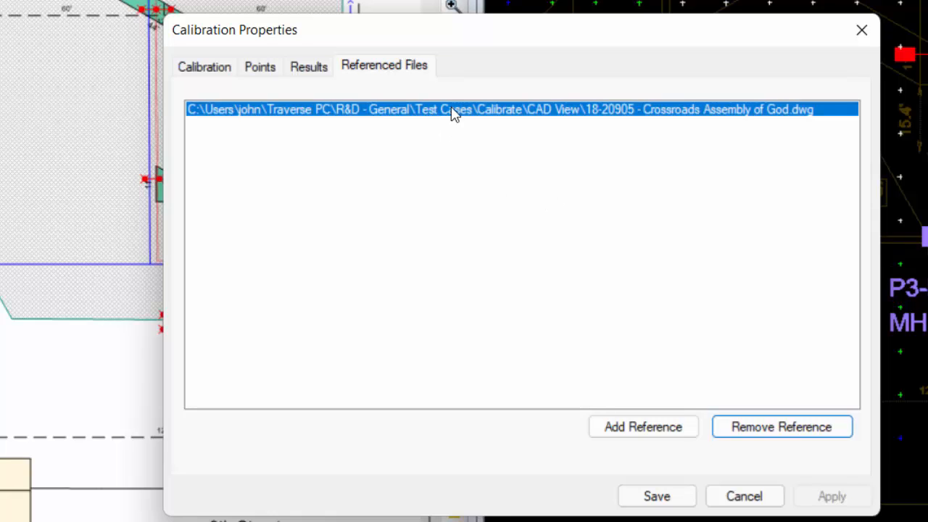
mouse_move(464, 181)
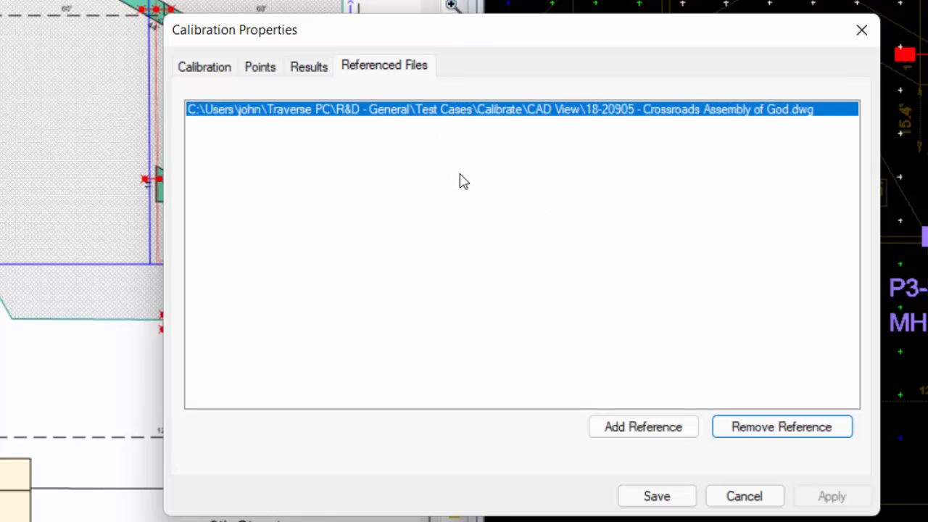
mouse_move(220, 70)
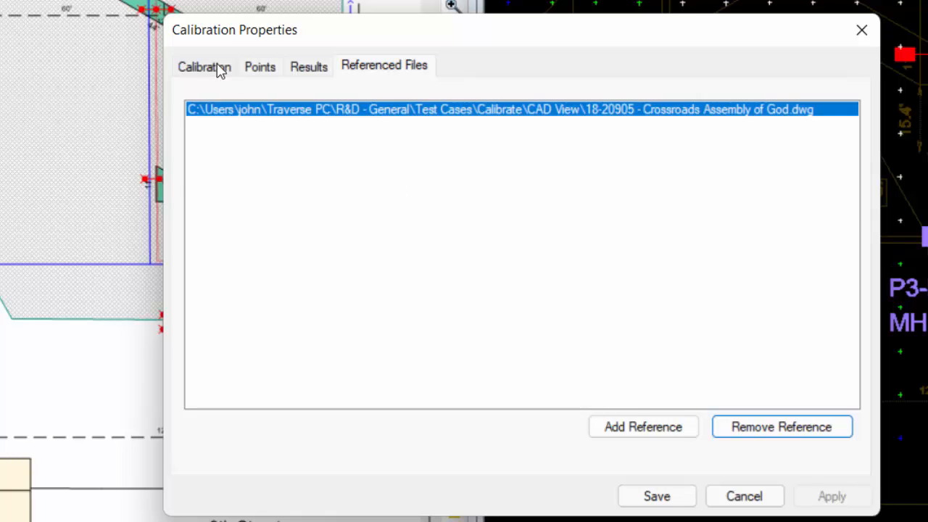
Step: Set the calibration to convert from CAD to the survey CRS NAD 83 (2011) Oregon South
left_click(203, 66)
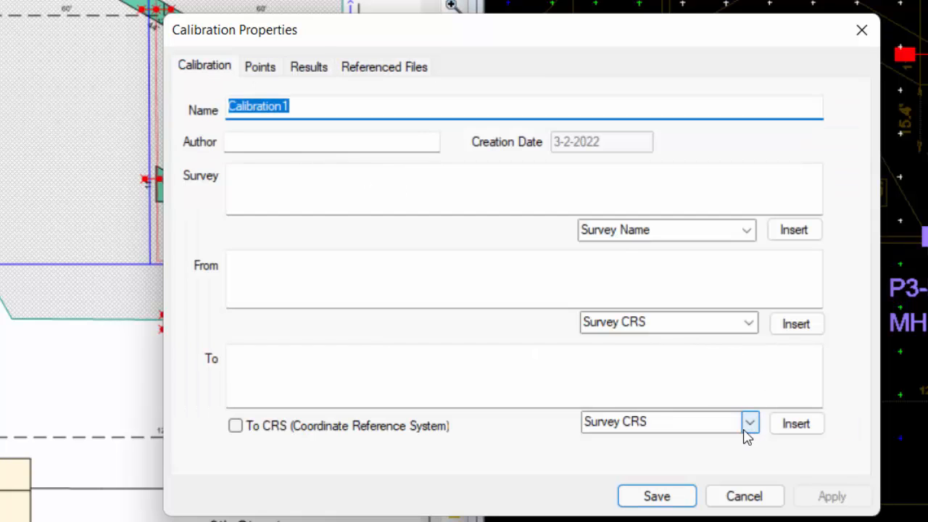
left_click(748, 322)
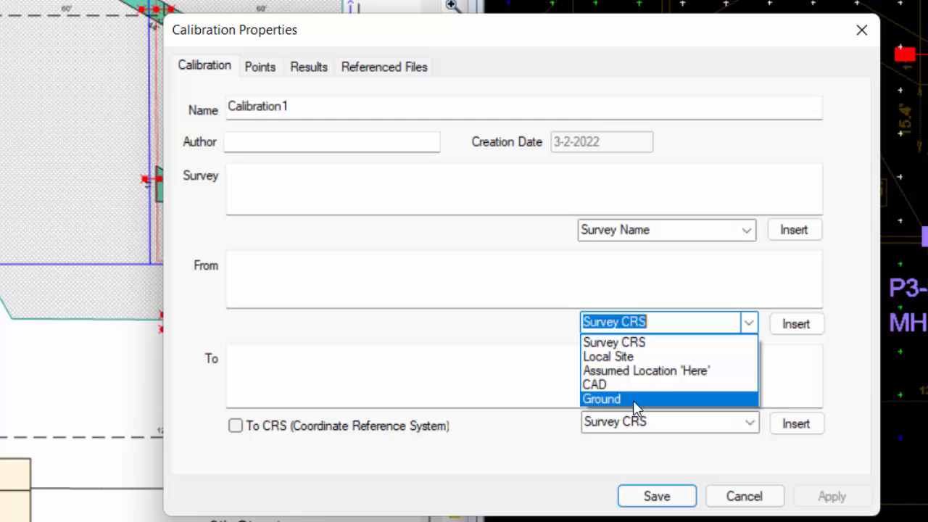
left_click(595, 382)
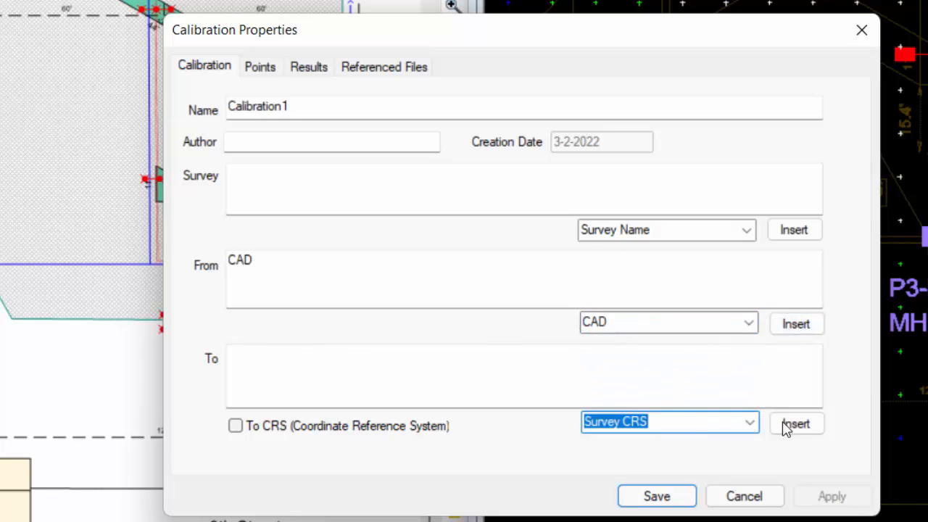
left_click(796, 423)
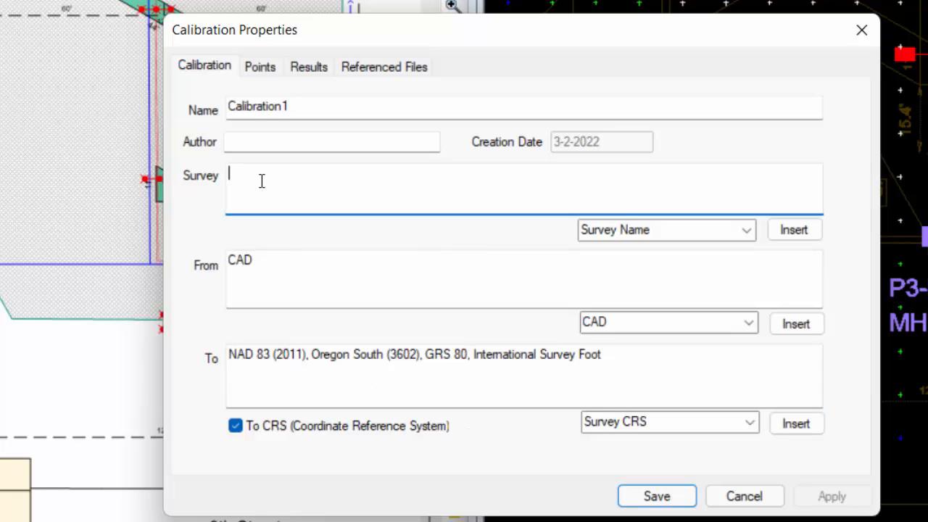
Step: Enter survey name 'Crossroads Parking' and calibration name 'Hubble Lighting'
type("Crossroad")
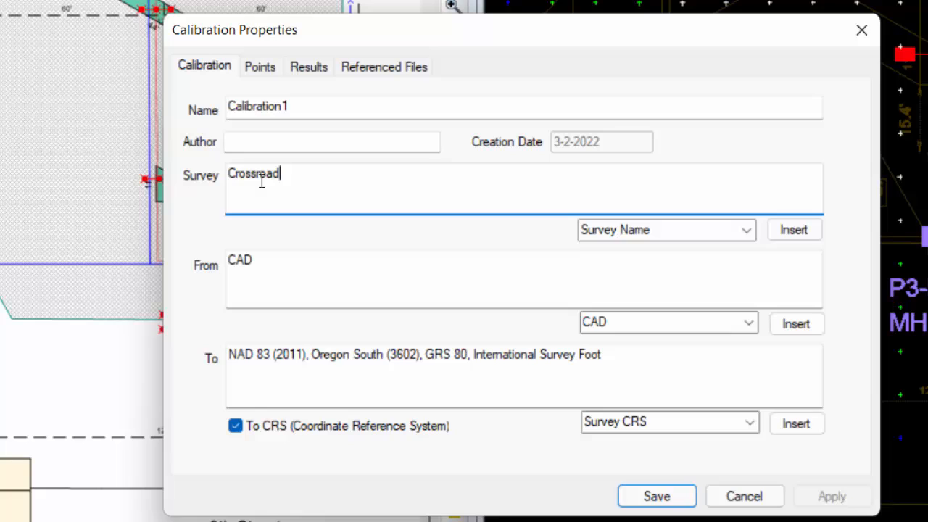
type("s Parking")
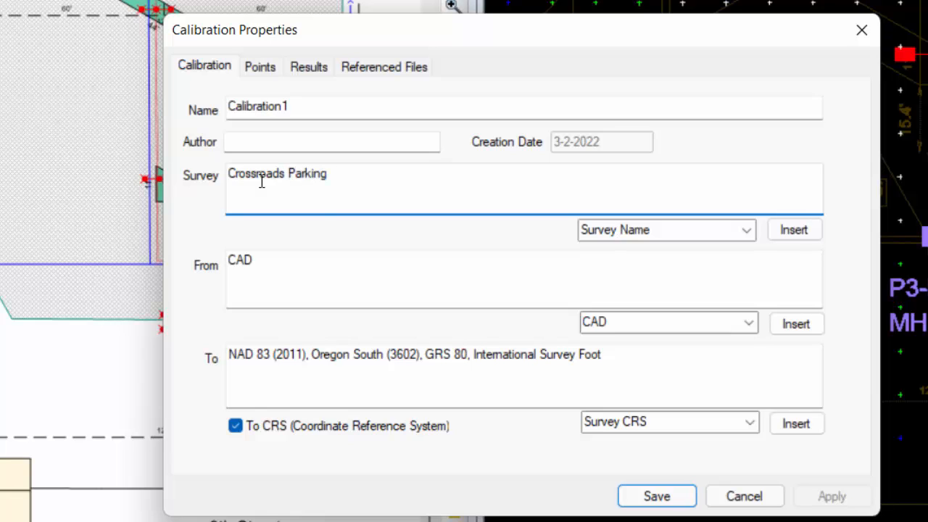
triple_click(258, 106)
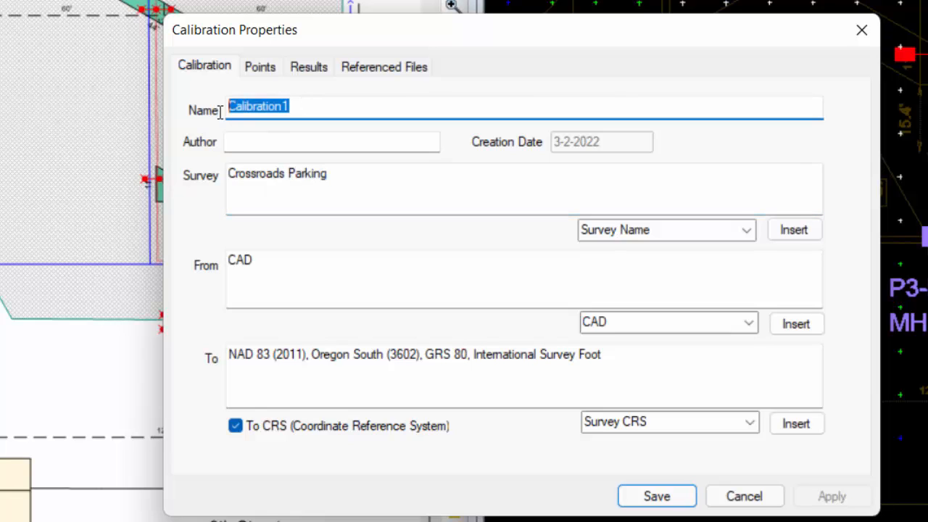
type("Hubble")
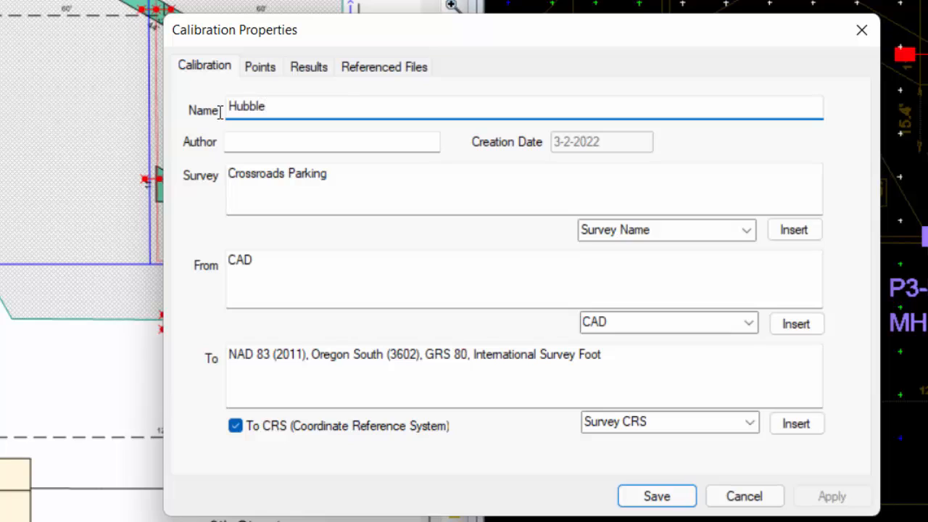
type("Lightin")
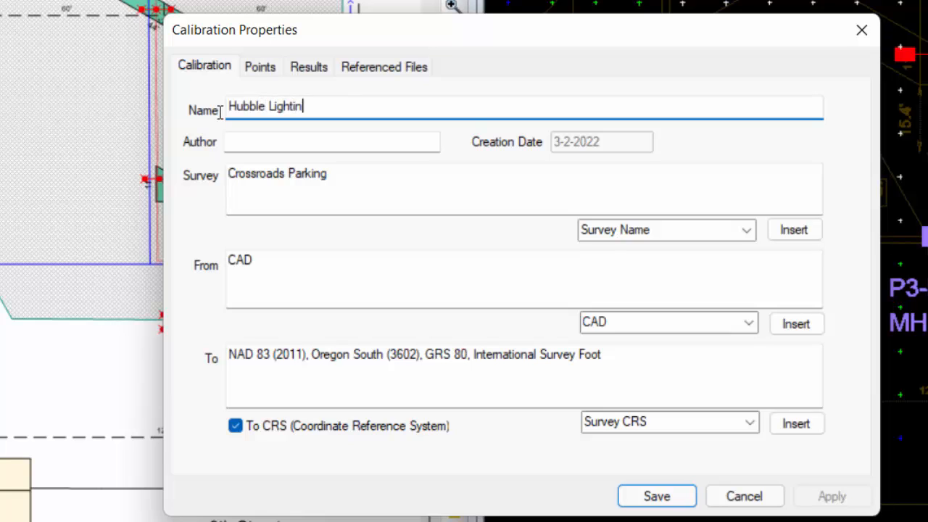
type("g")
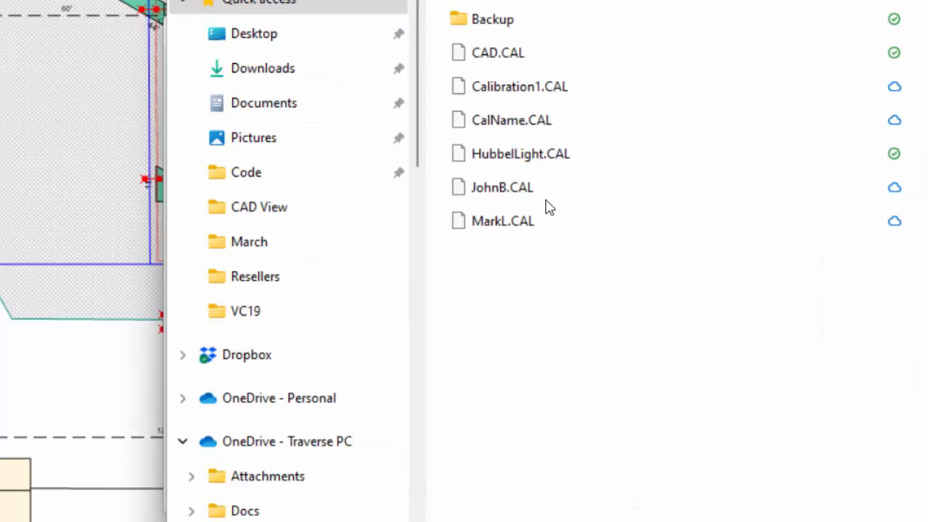
Step: Save the Hubble Lighting calibration as a .CAL file in the calibration folder
left_click(520, 153)
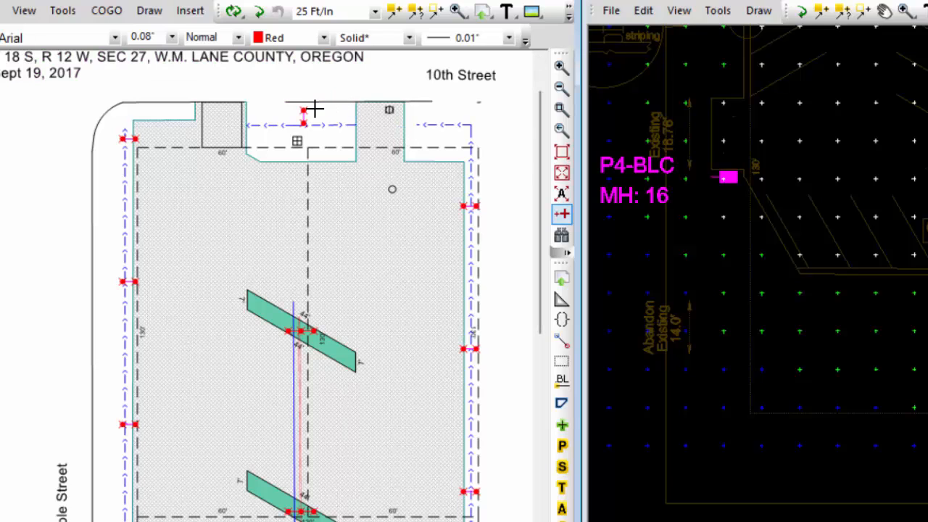
Step: Start inserting an XREF from the drawing's right-click menu, browsing to the DWG folder
right_click(316, 109)
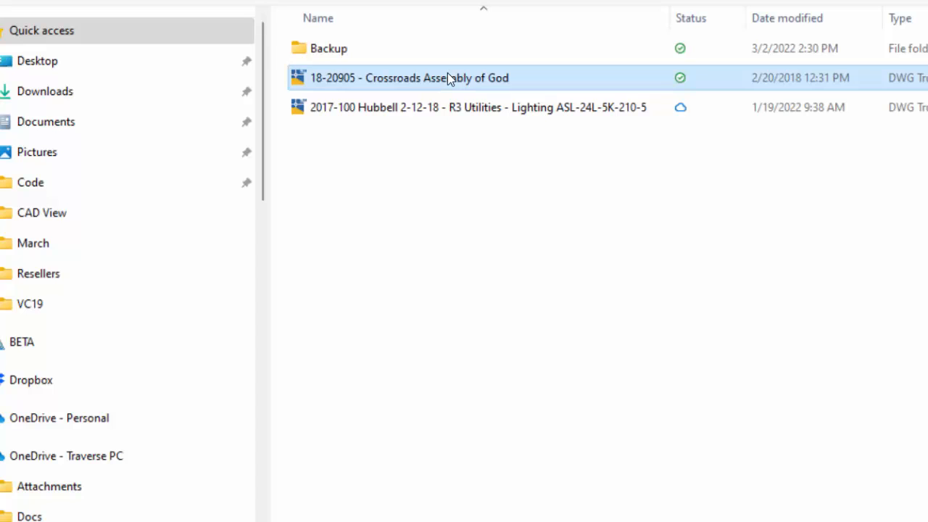
Step: Reference the Crossroads Assembly of God DWG, accepting the associated Hubble Lighting calibration
double_click(409, 79)
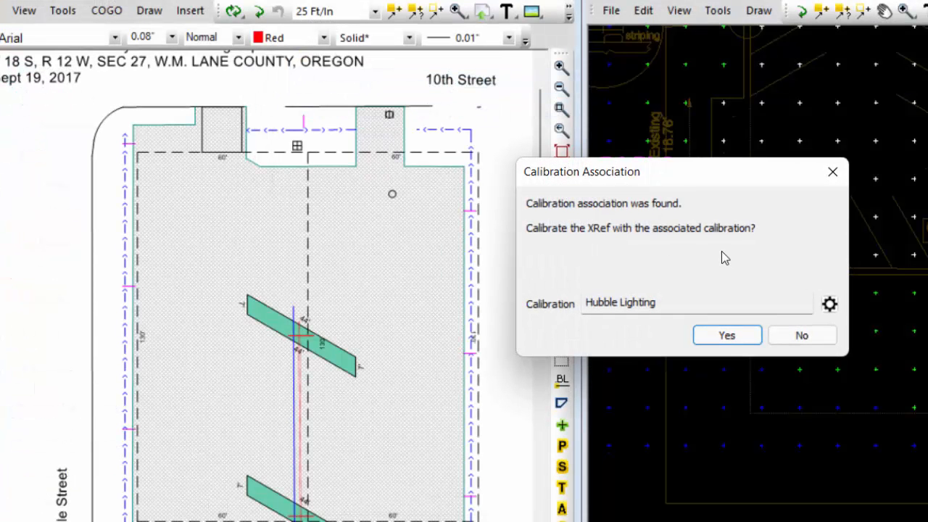
mouse_move(712, 261)
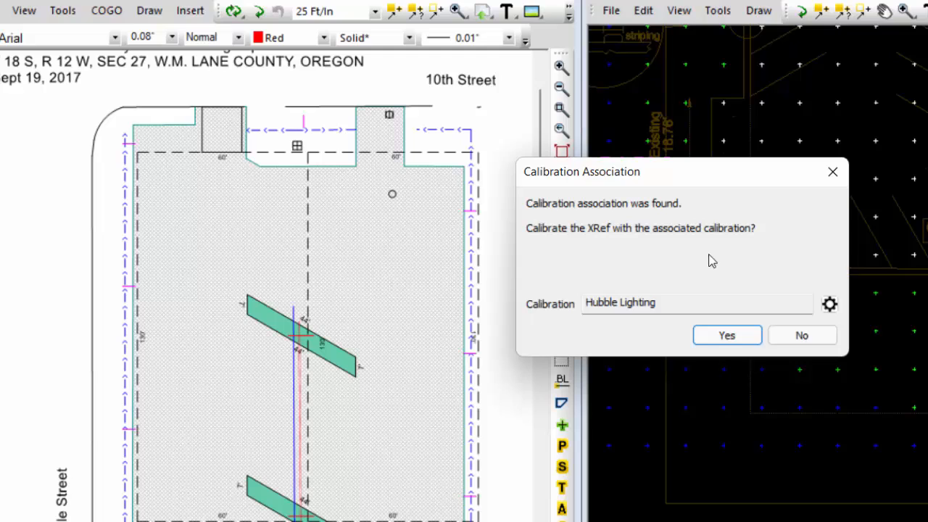
mouse_move(550, 250)
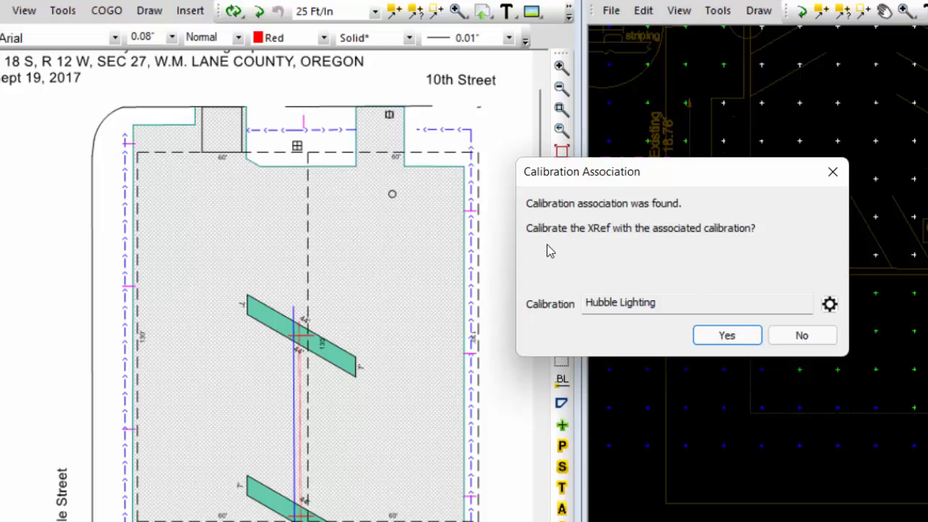
mouse_move(748, 243)
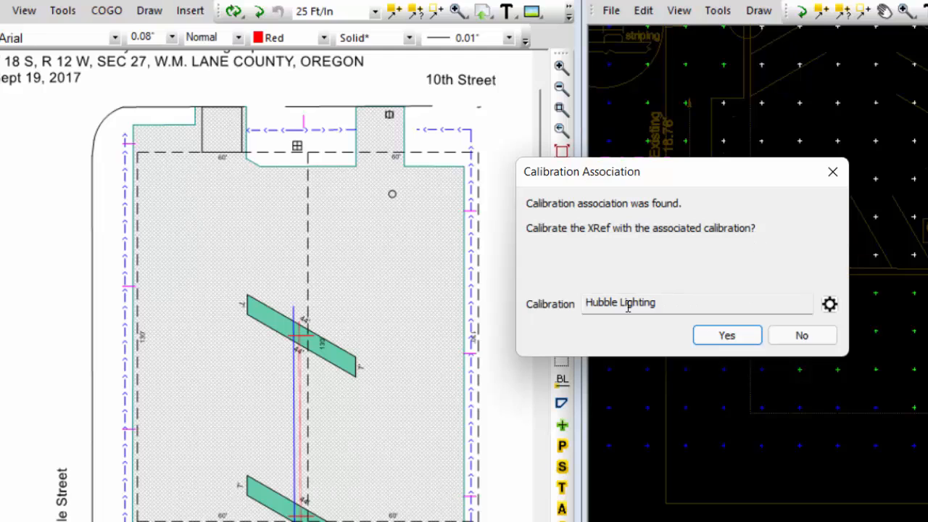
mouse_move(726, 335)
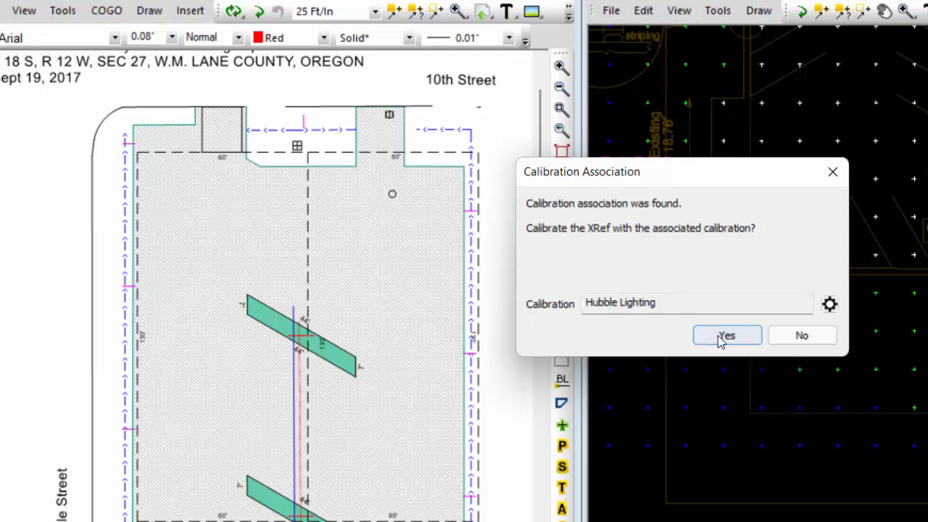
left_click(726, 335)
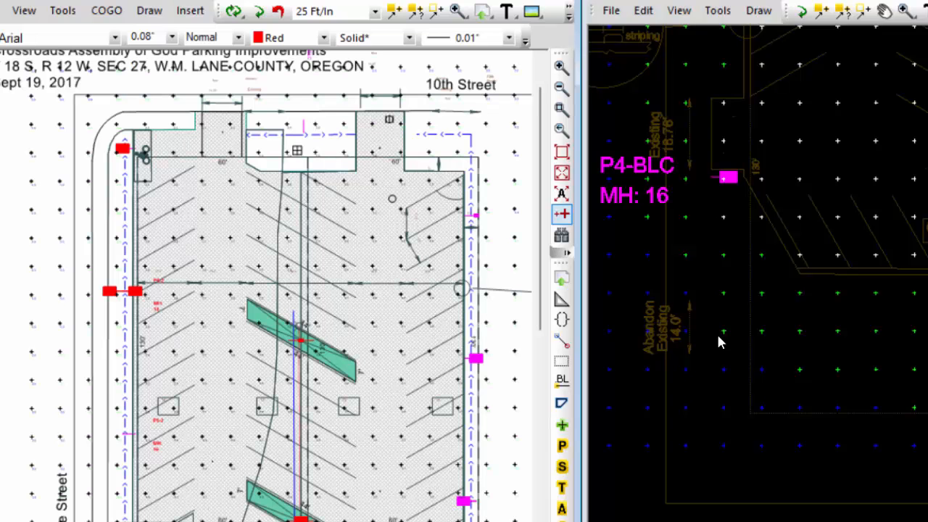
mouse_move(316, 87)
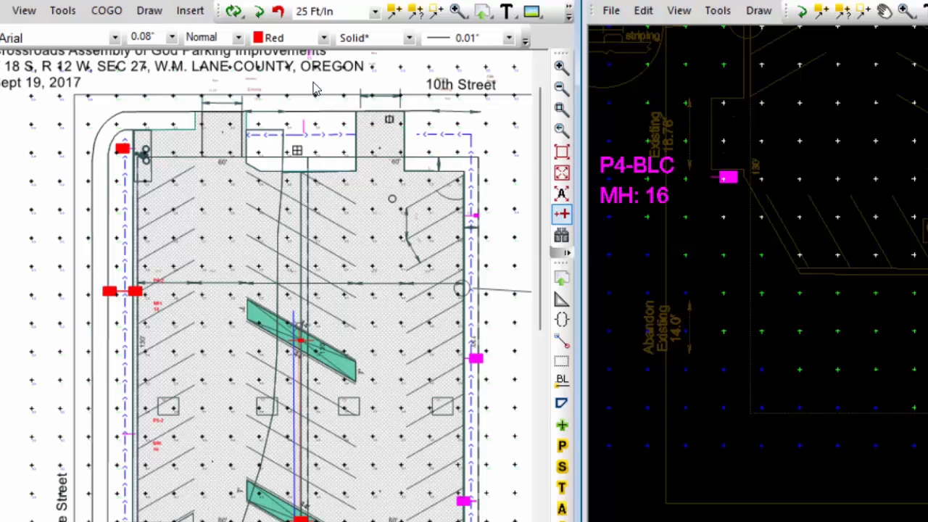